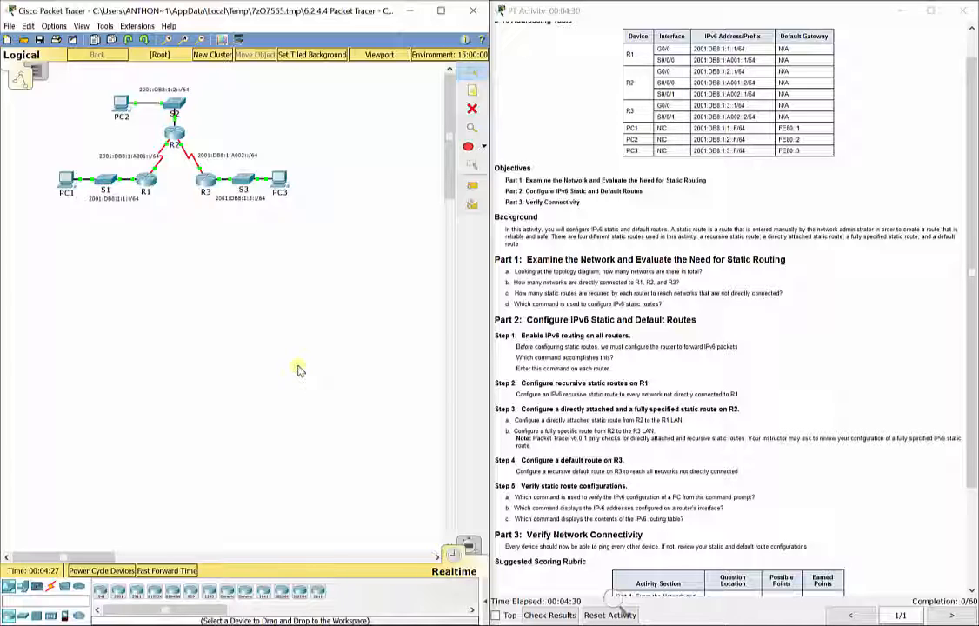
mouse_move(288, 364)
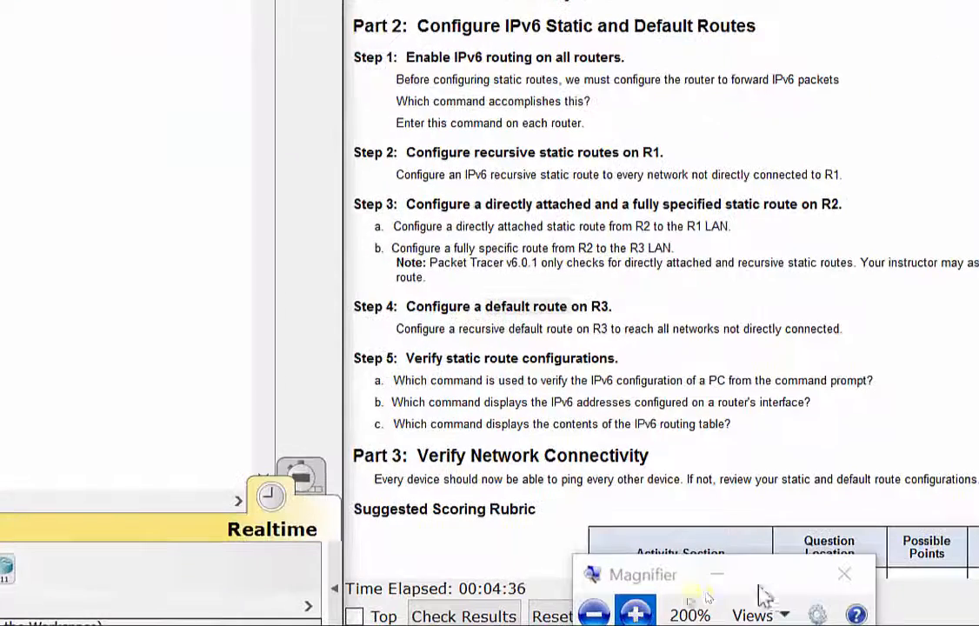
Enable ipv6 unicast-routing in R1's global configuration from its CLI
scroll(down, 3)
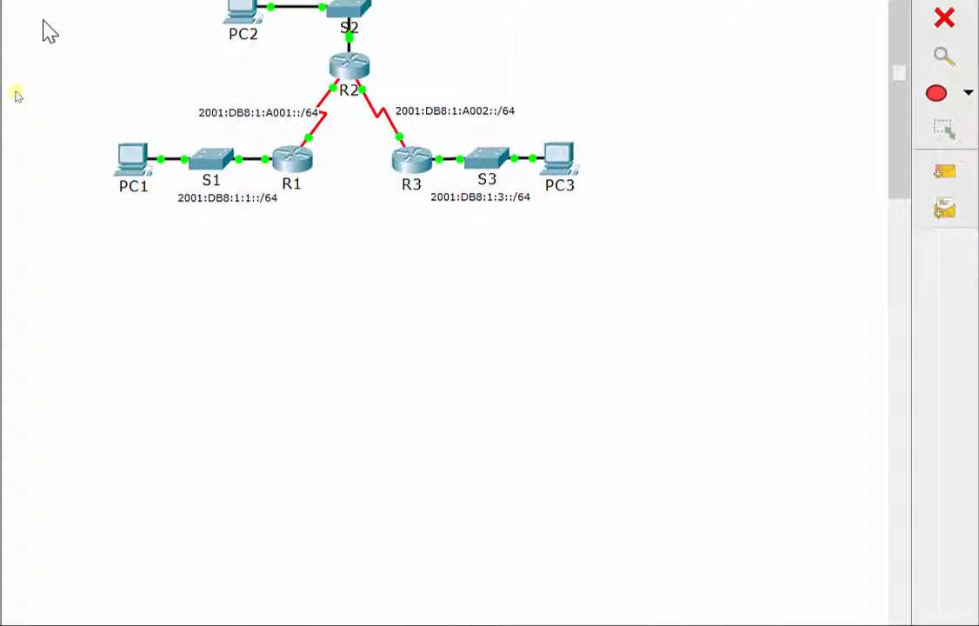
click(292, 156)
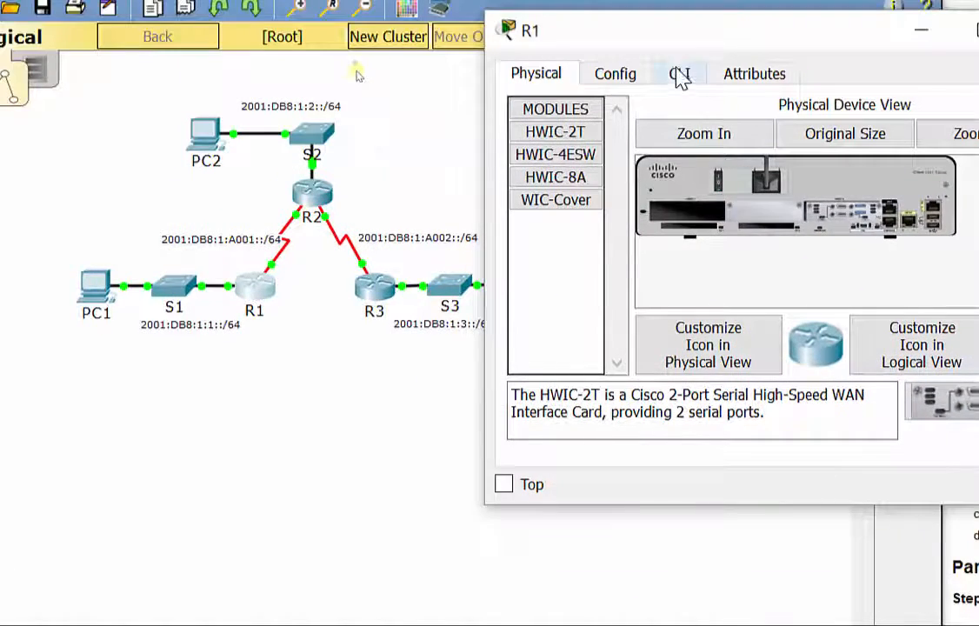
click(681, 73)
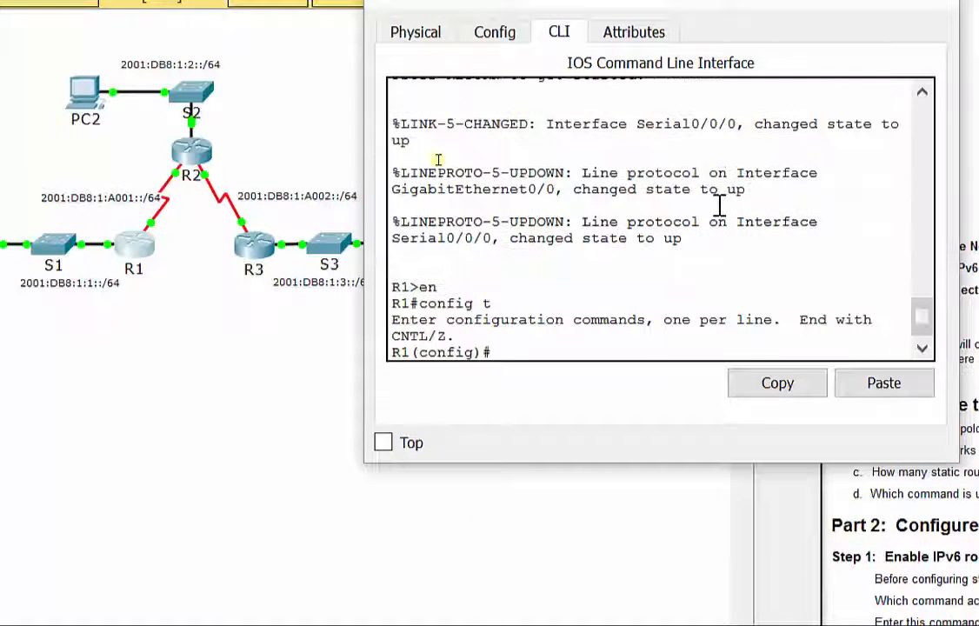
text(ipv6)
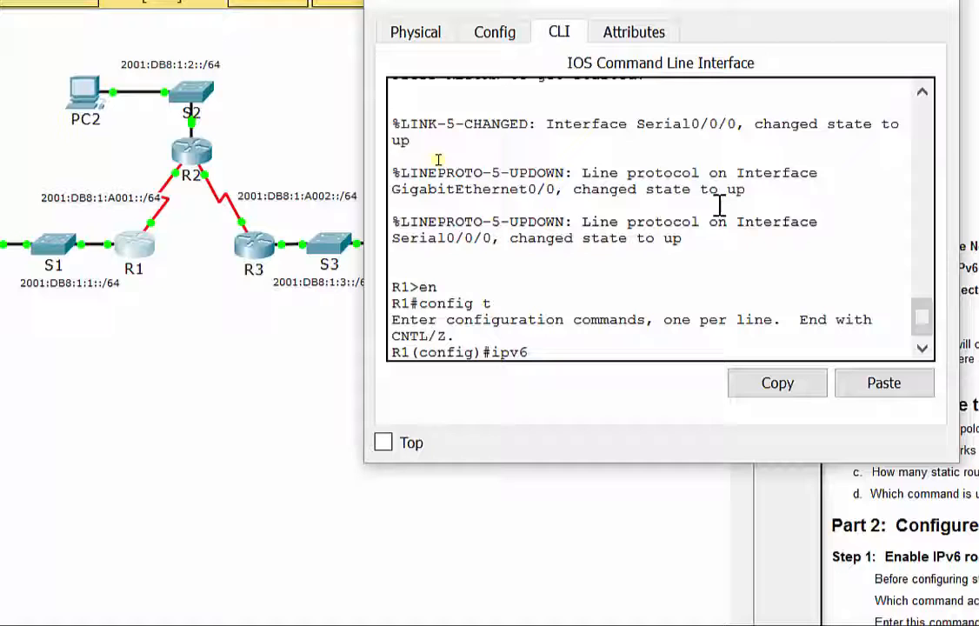
text(unicast)
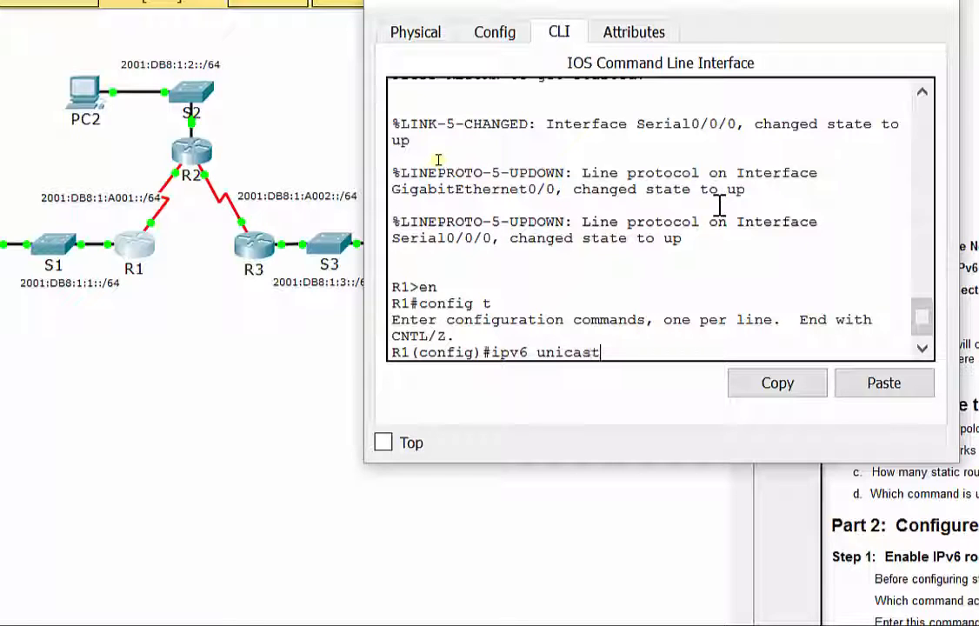
text(0-r)
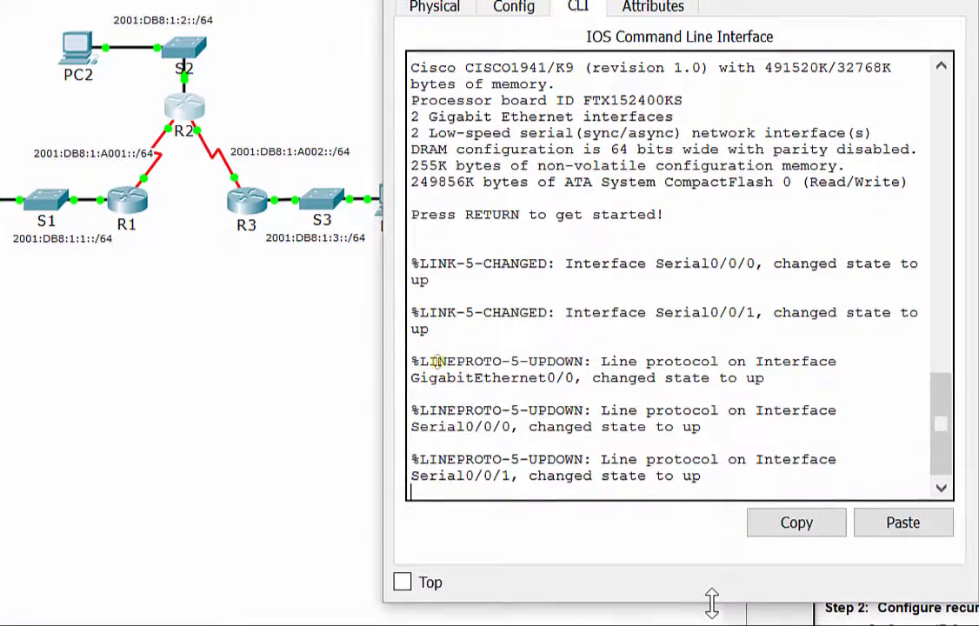
Enter privileged and config mode on R2 and enable ipv6 unicast-routing
text(en)
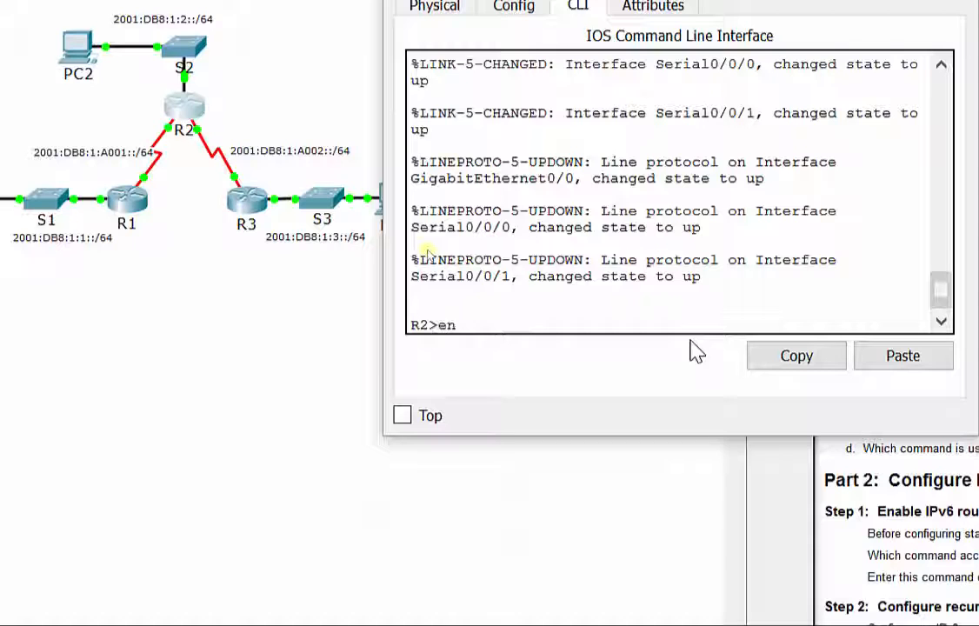
text(config t)
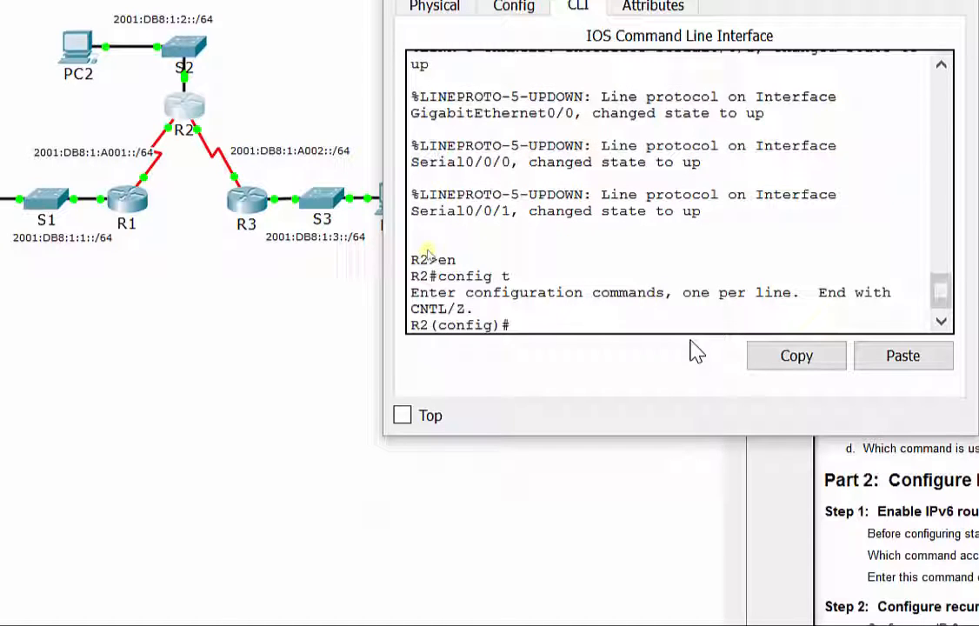
text(ipv6)
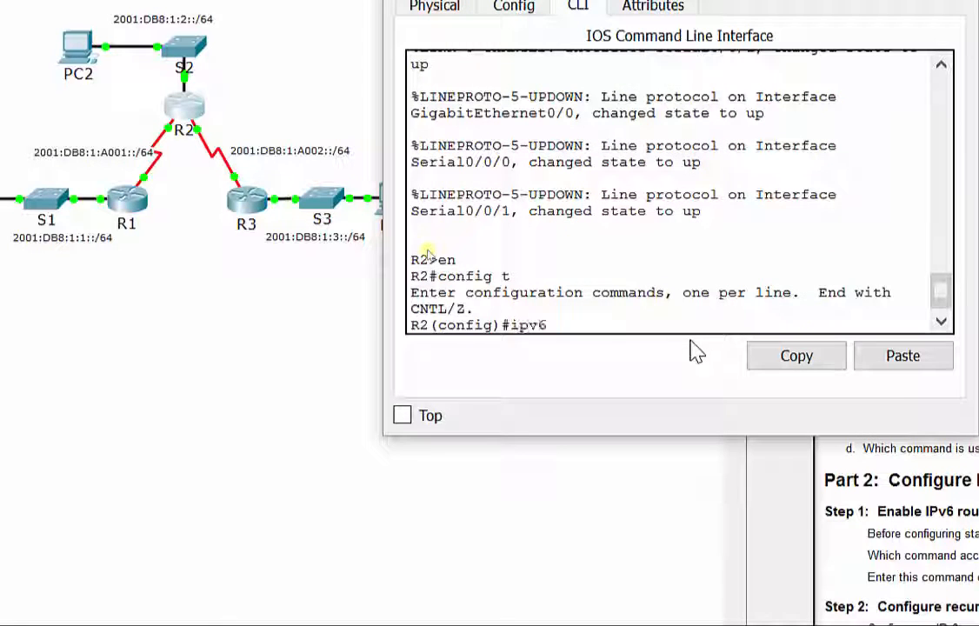
text(unicast-routing)
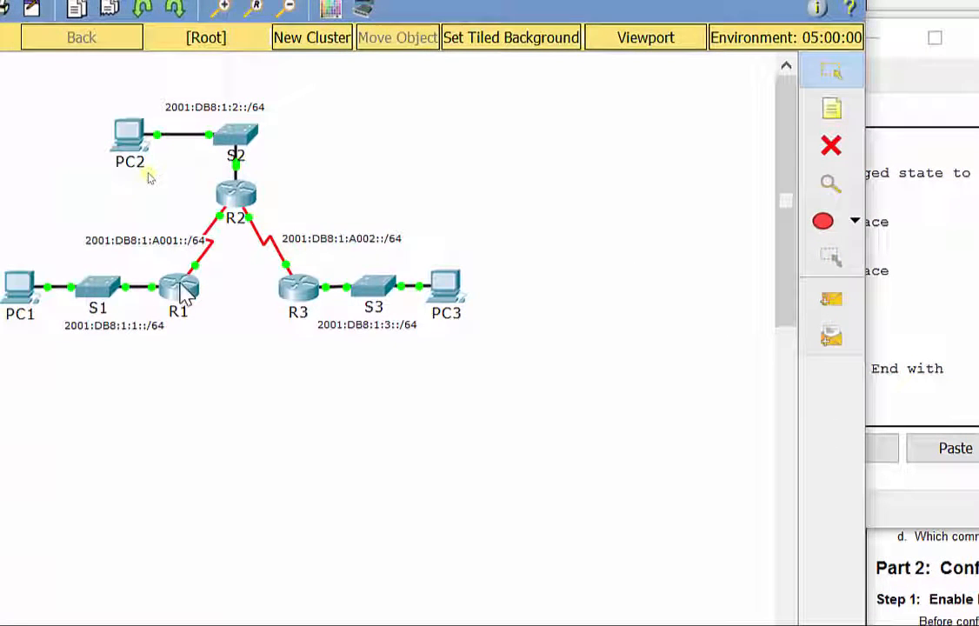
mouse_move(213, 247)
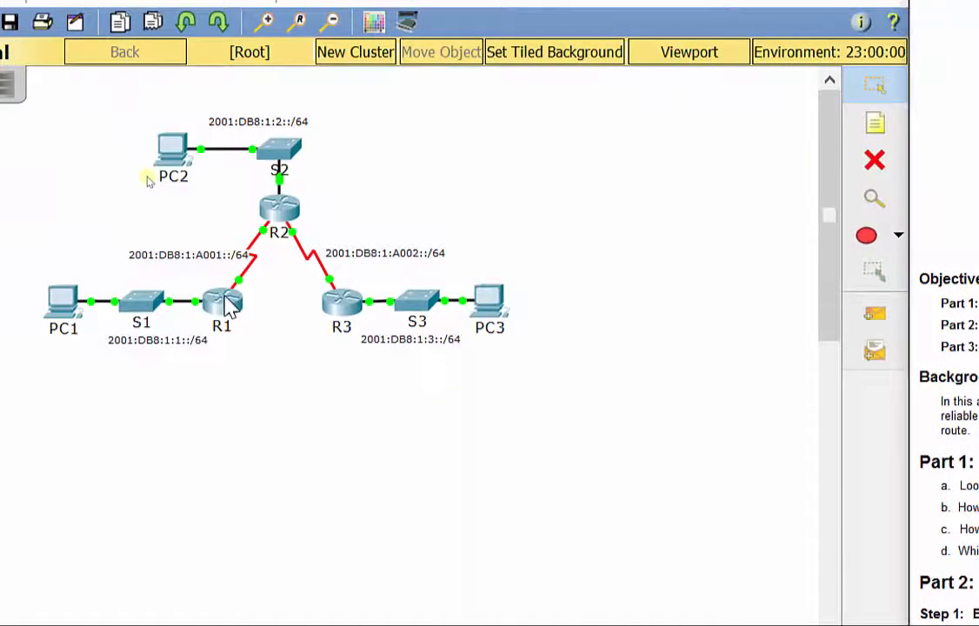
Begin ipv6 route 2001:DB8:1:A001::/64 on R1, then erase the mistaken prefix
double_click(223, 299)
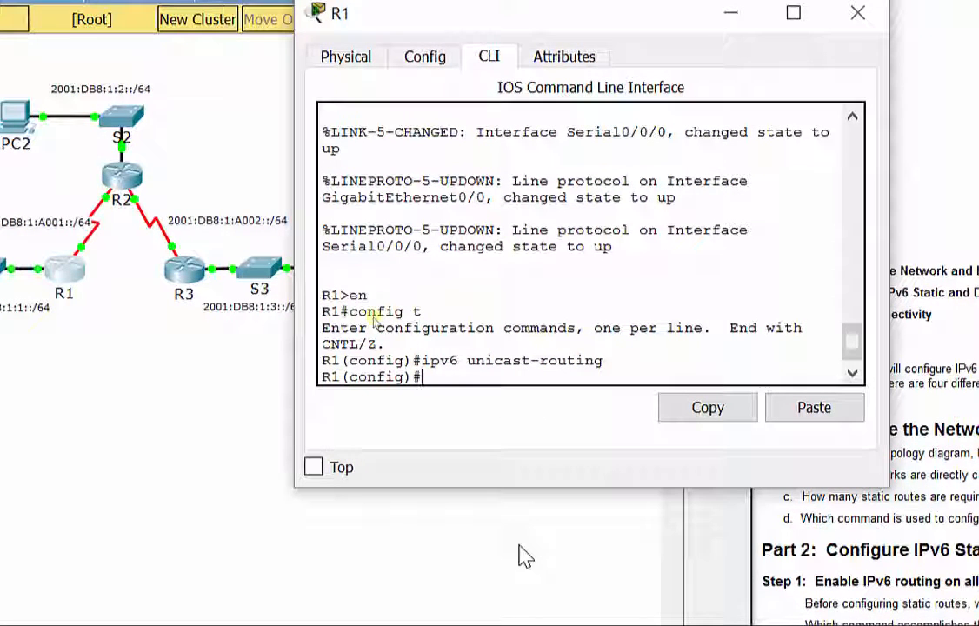
text(ipv6 route 2)
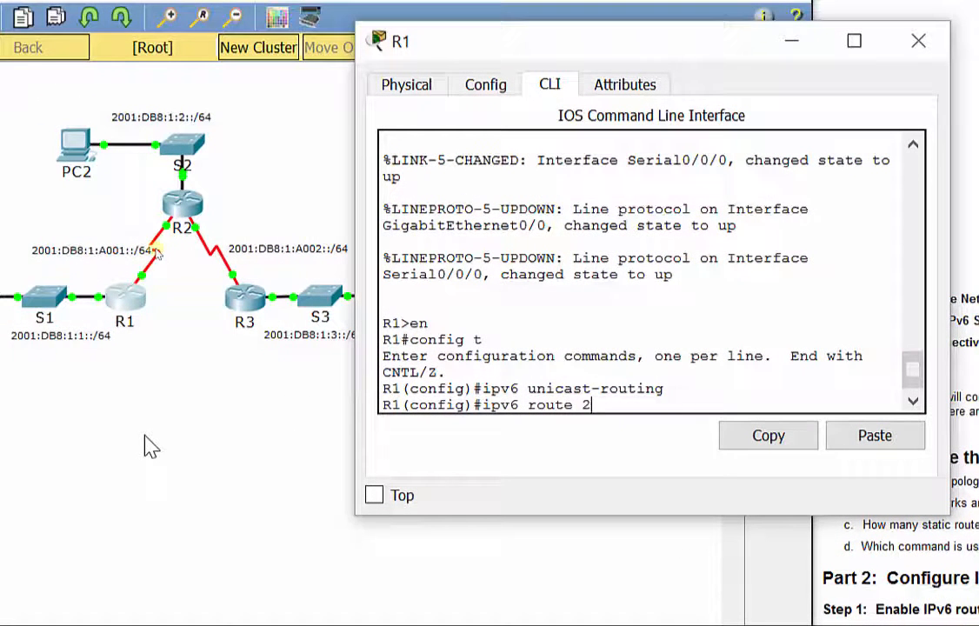
text(001:)
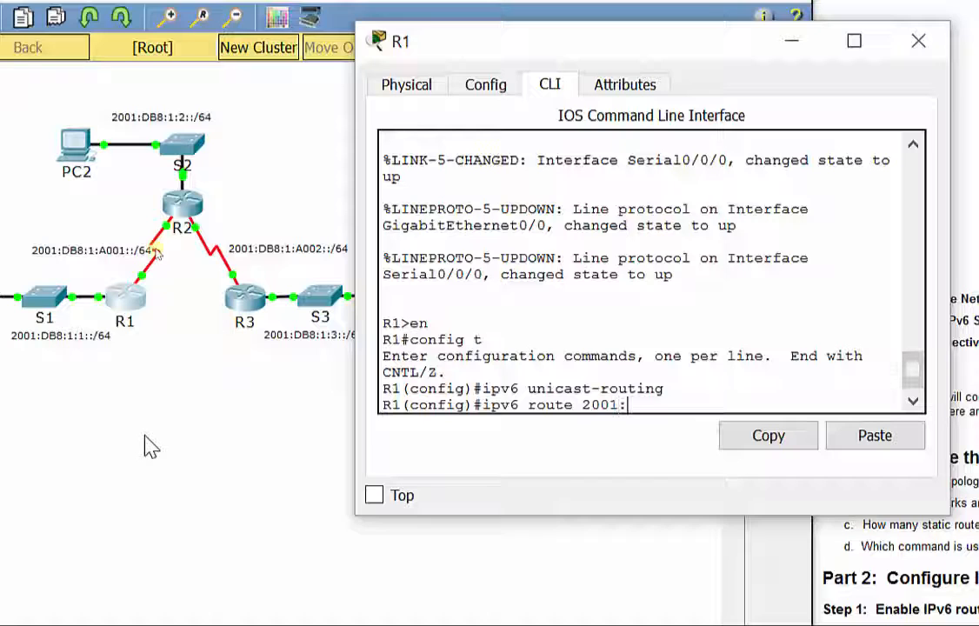
text(DB8:)
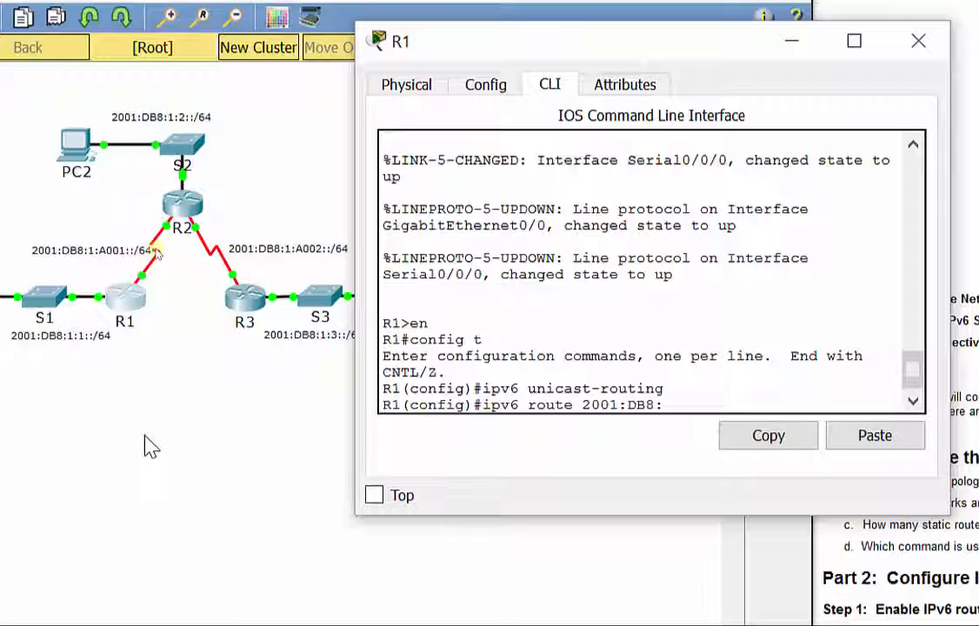
text(1:A001::)
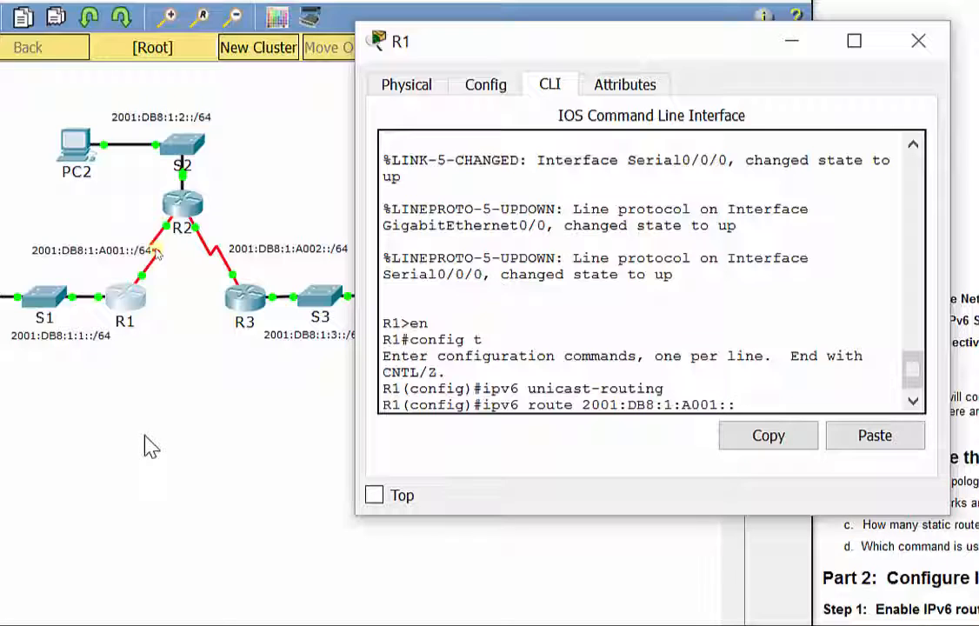
text(/64)
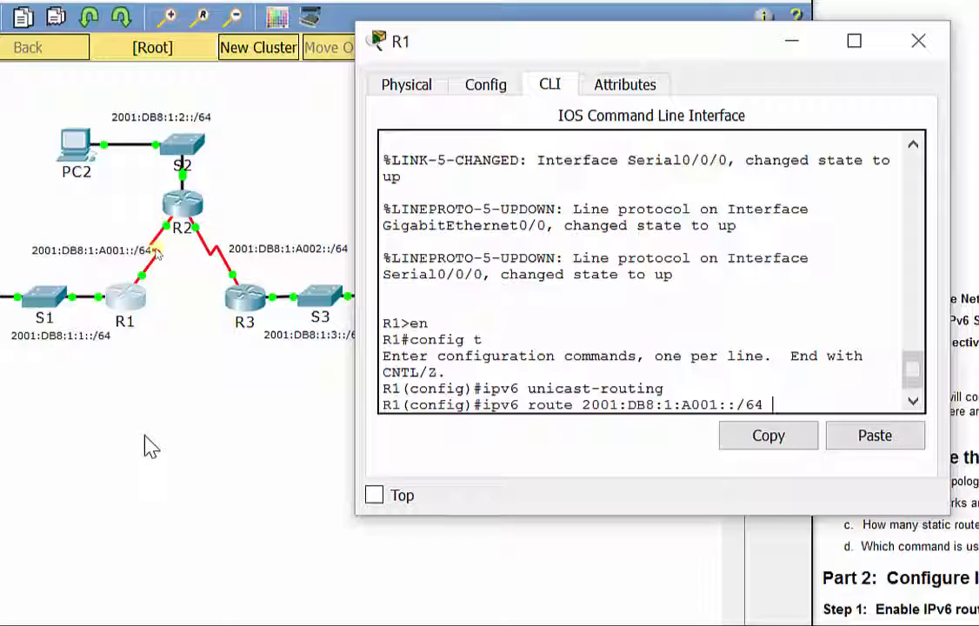
key(BackSpace)
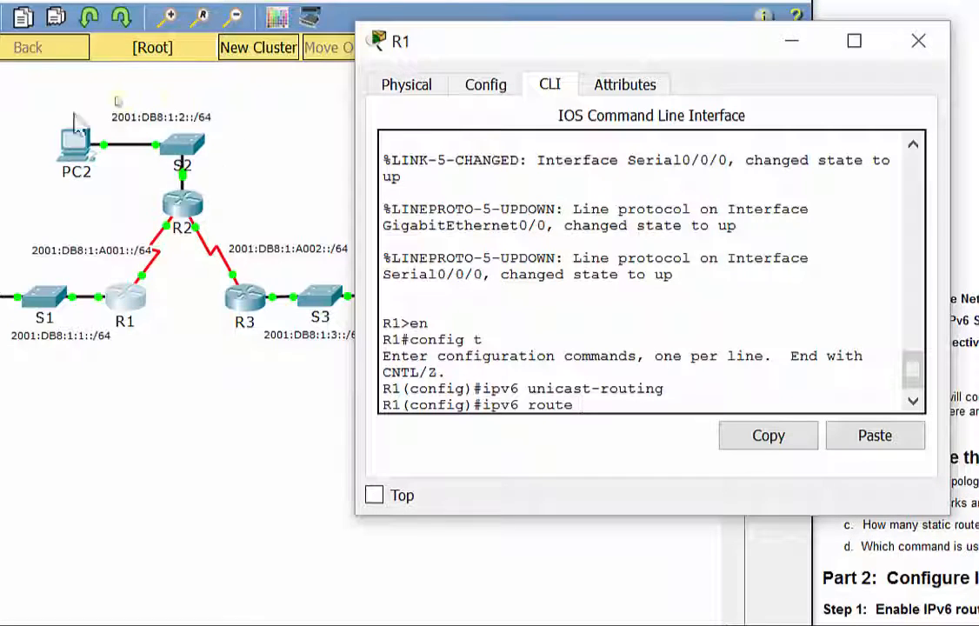
mouse_move(213, 151)
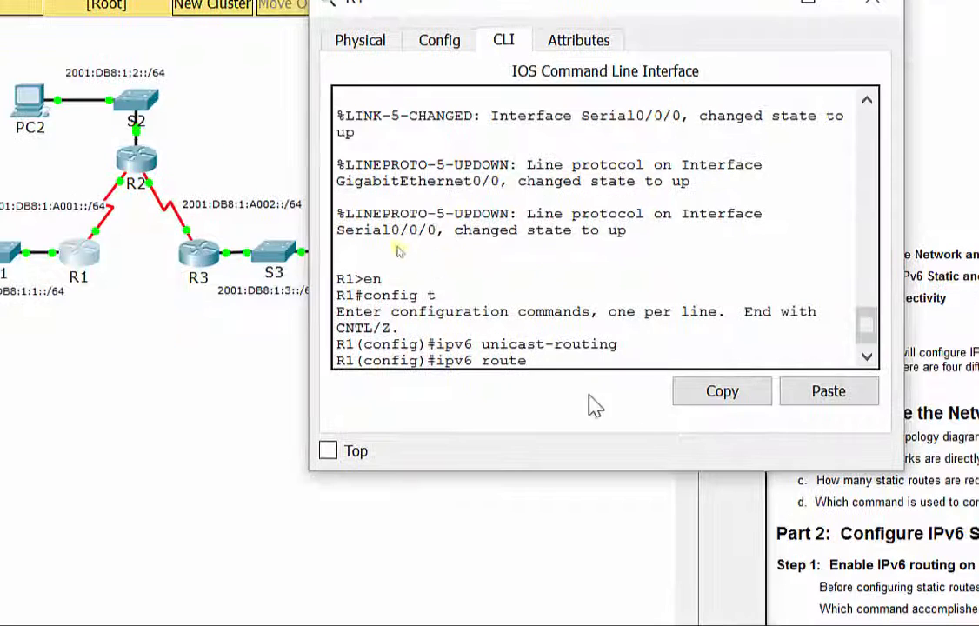
Enter destination prefix 2001:DB8:1:2::/64 for R1's pending static route
text(2)
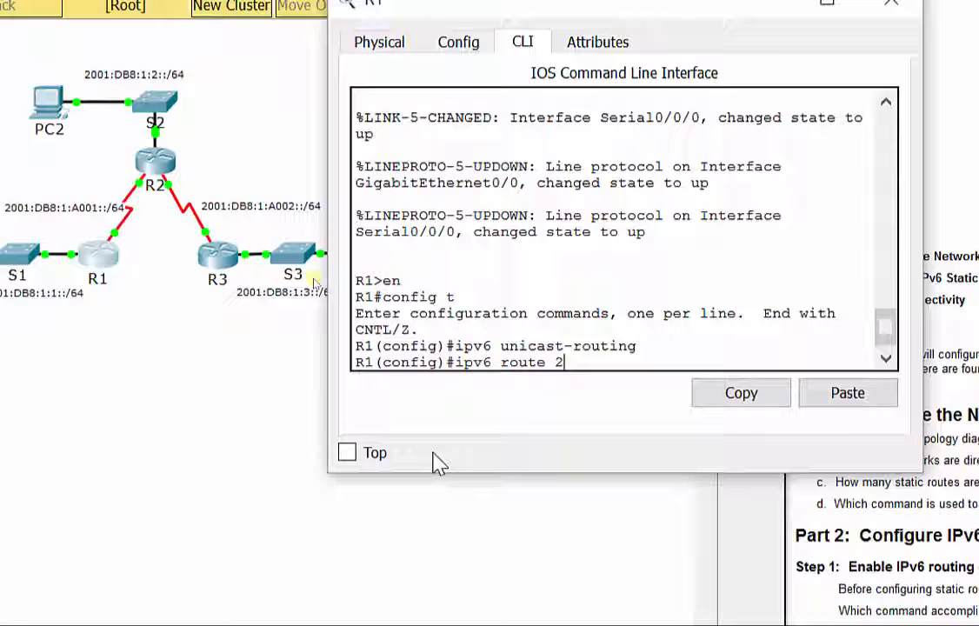
text(001:DB)
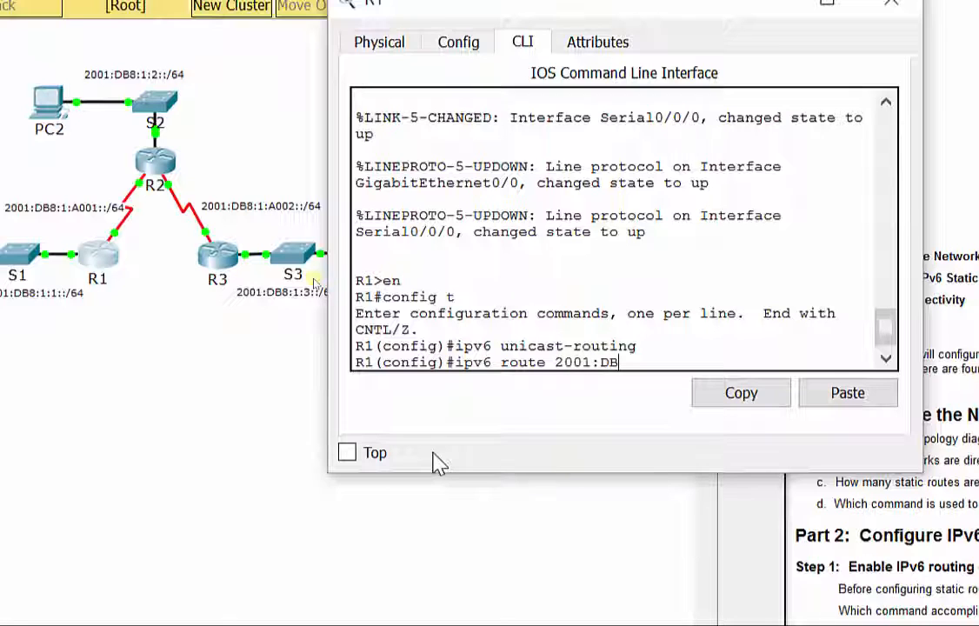
text(8:1)
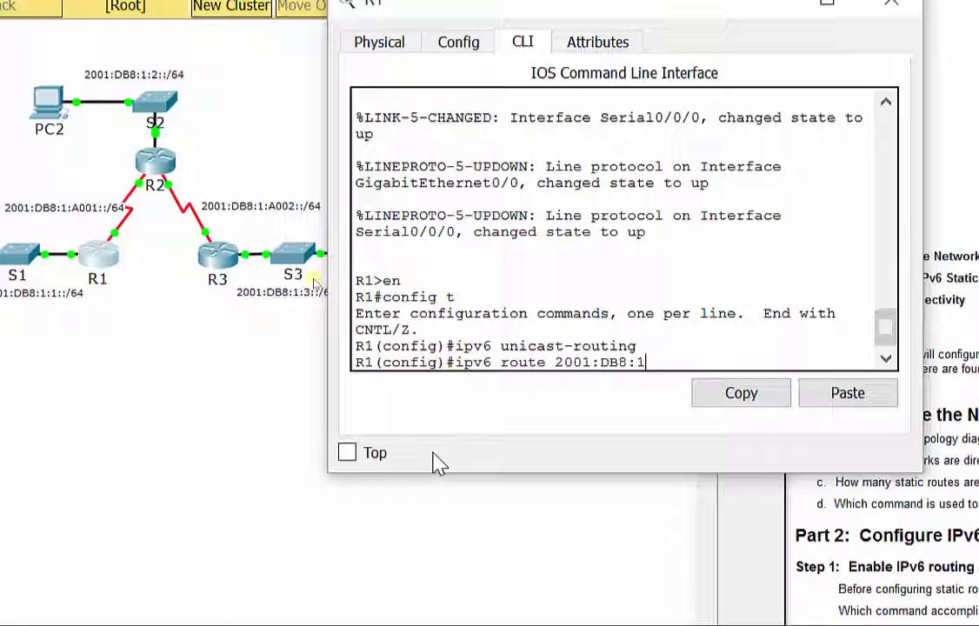
text(:)
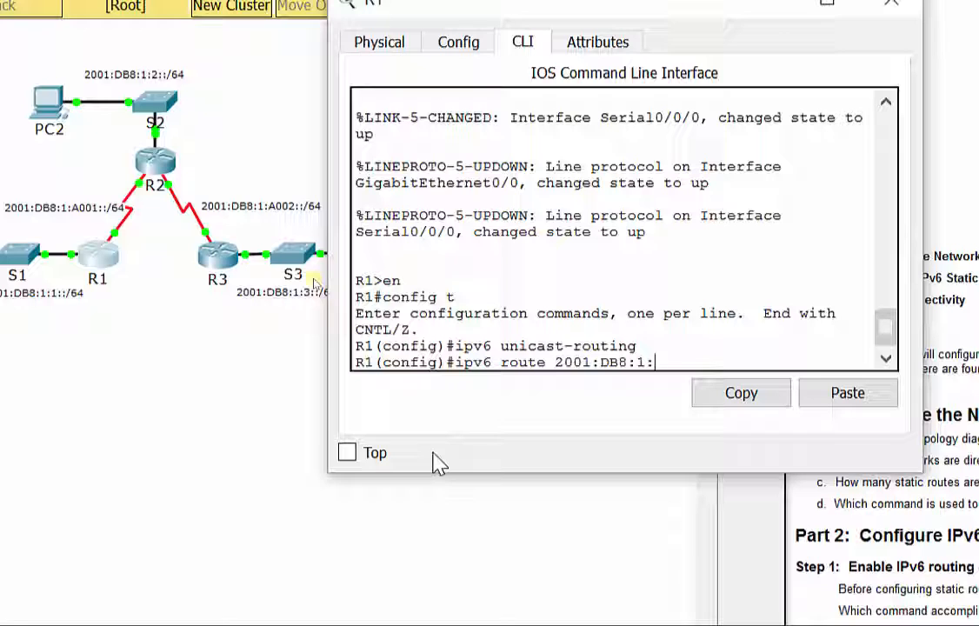
text(2::)
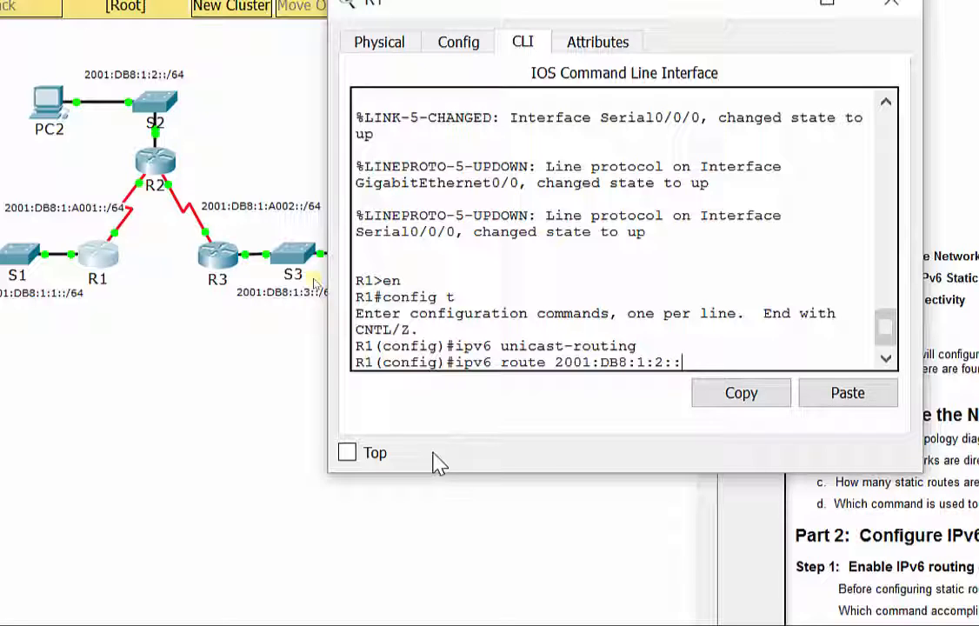
text(/64)
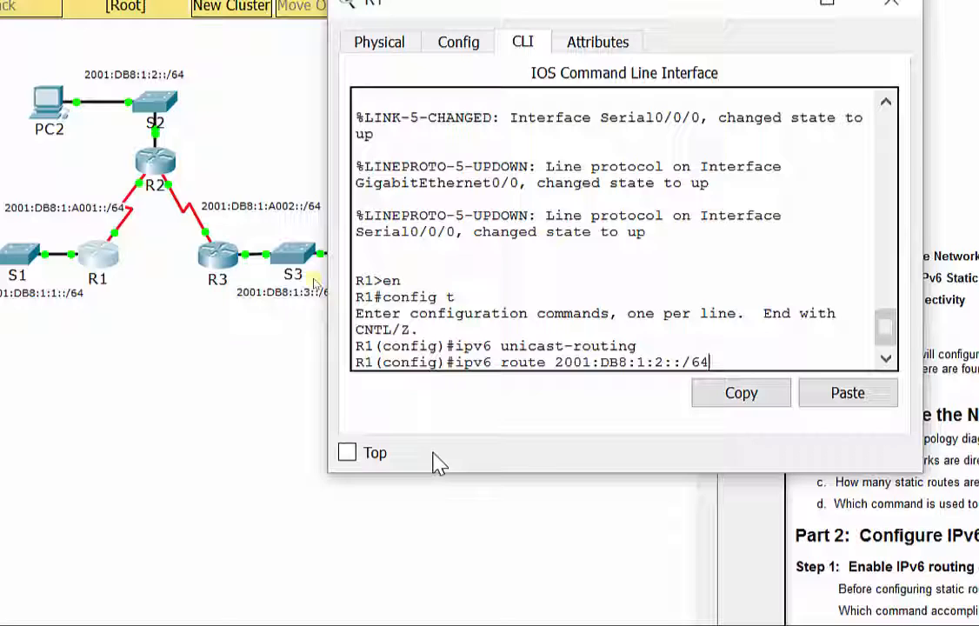
mouse_move(496, 417)
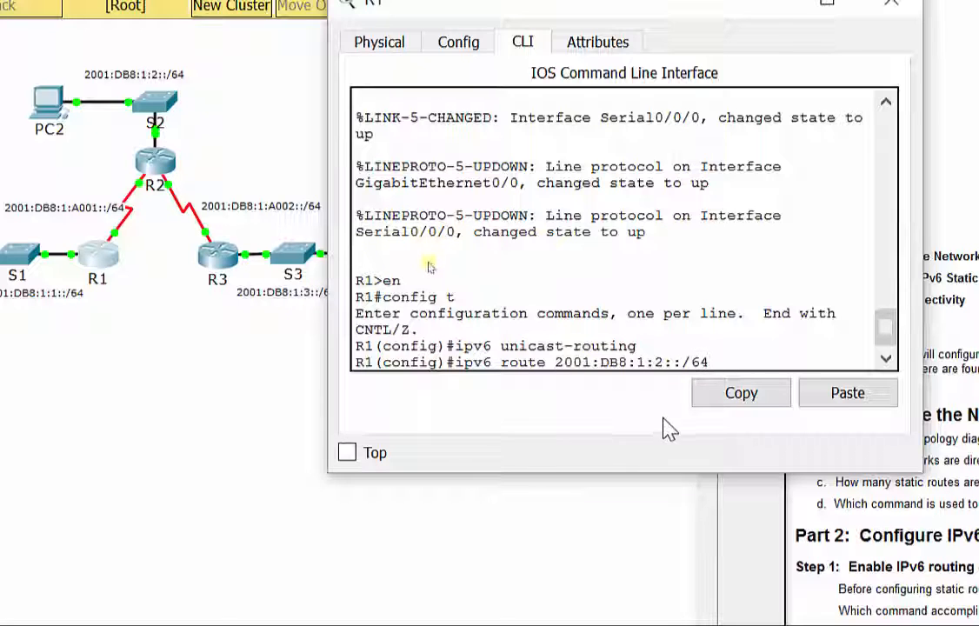
mouse_move(644, 434)
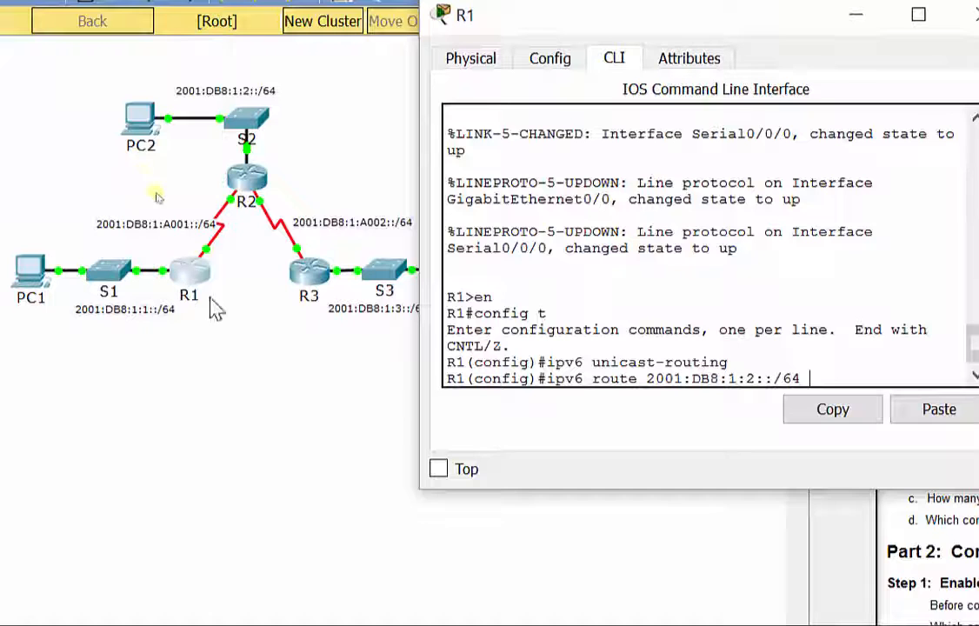
mouse_move(139, 130)
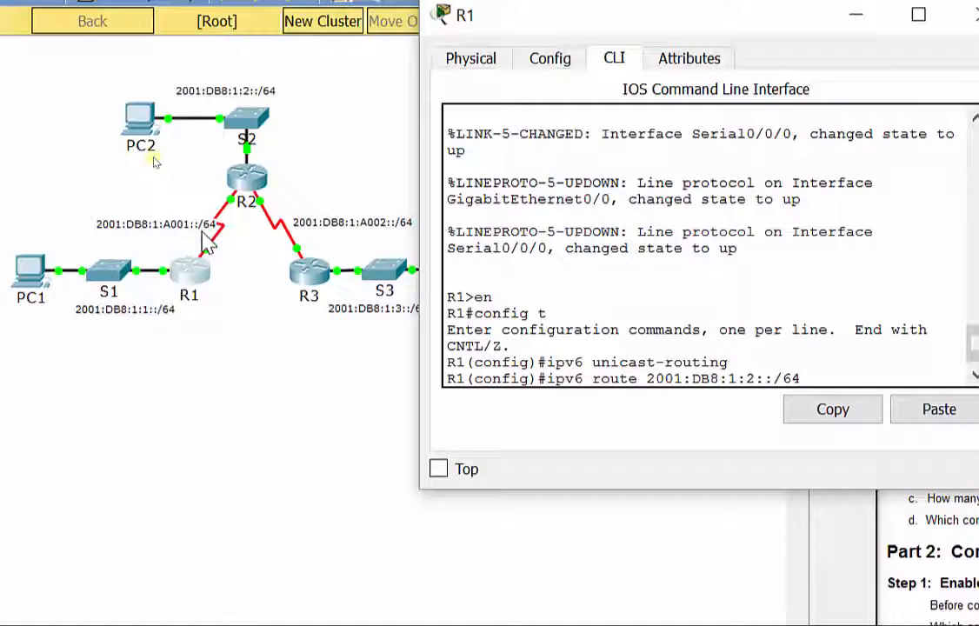
mouse_move(202, 275)
text( 2001:DB8:1:A001::2)
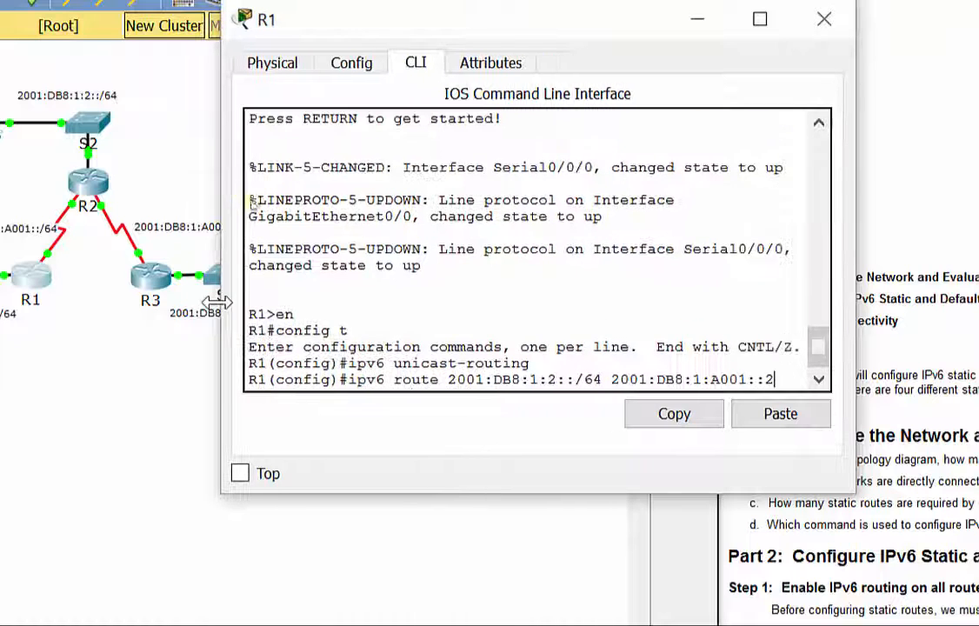
mouse_move(403, 494)
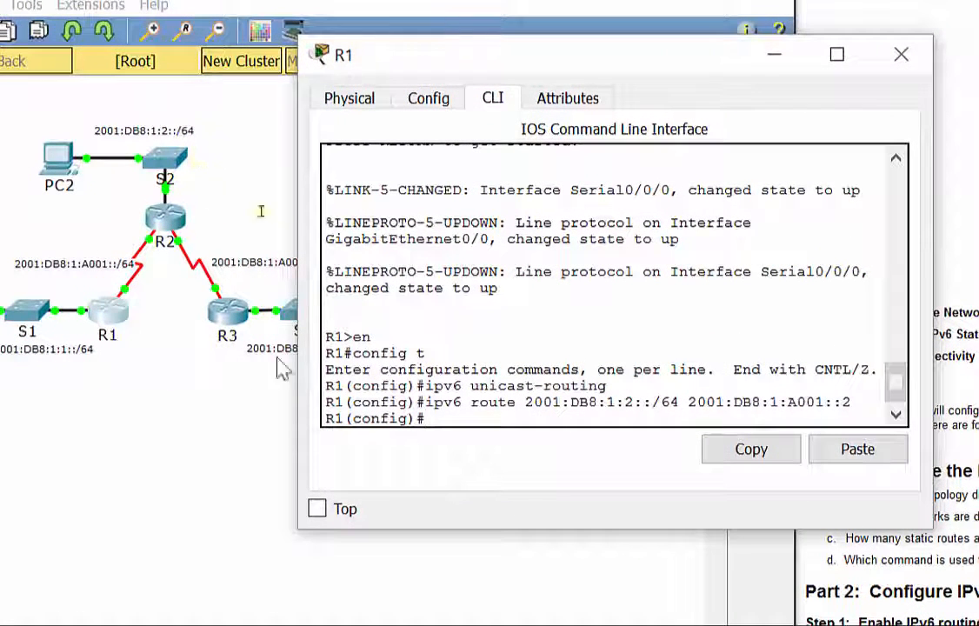
Add R1 static route to 2001:DB8:1:A002::/64 via pasted next hop 2001:DB8:1:A001::2
text(ipv6 route)
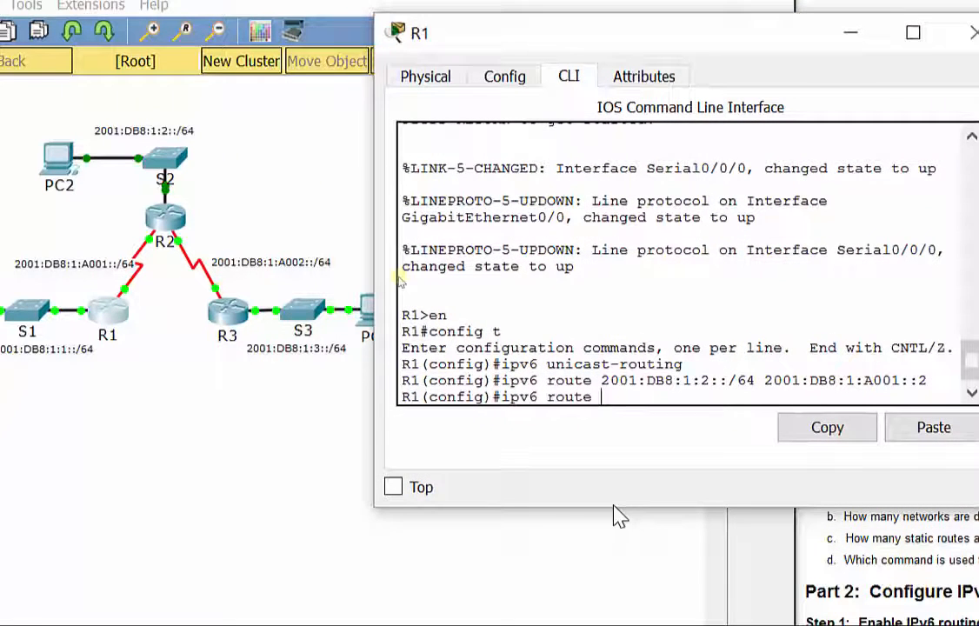
text(2001:DB)
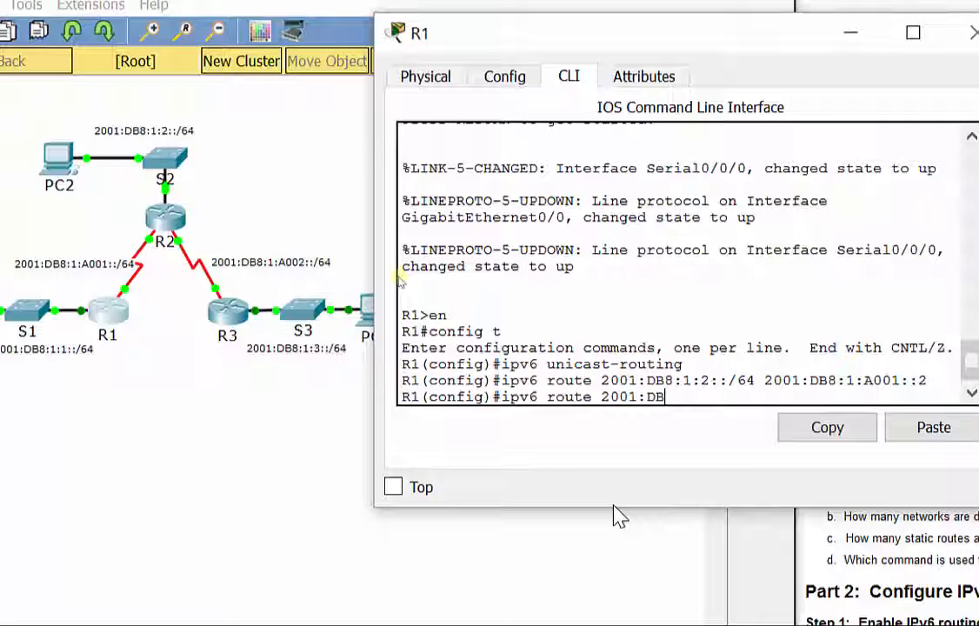
text(8:1:)
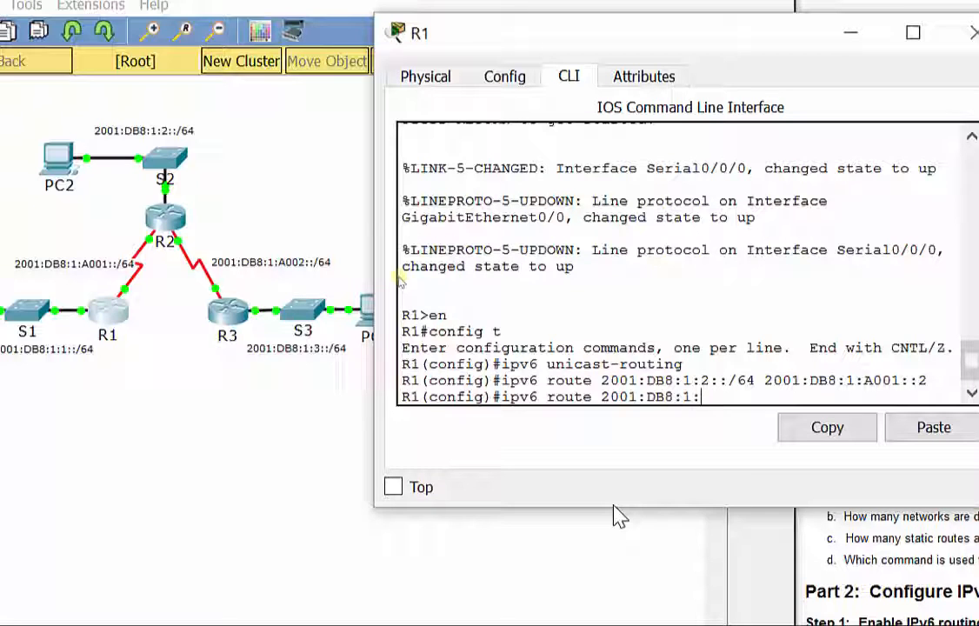
text(A002::/)
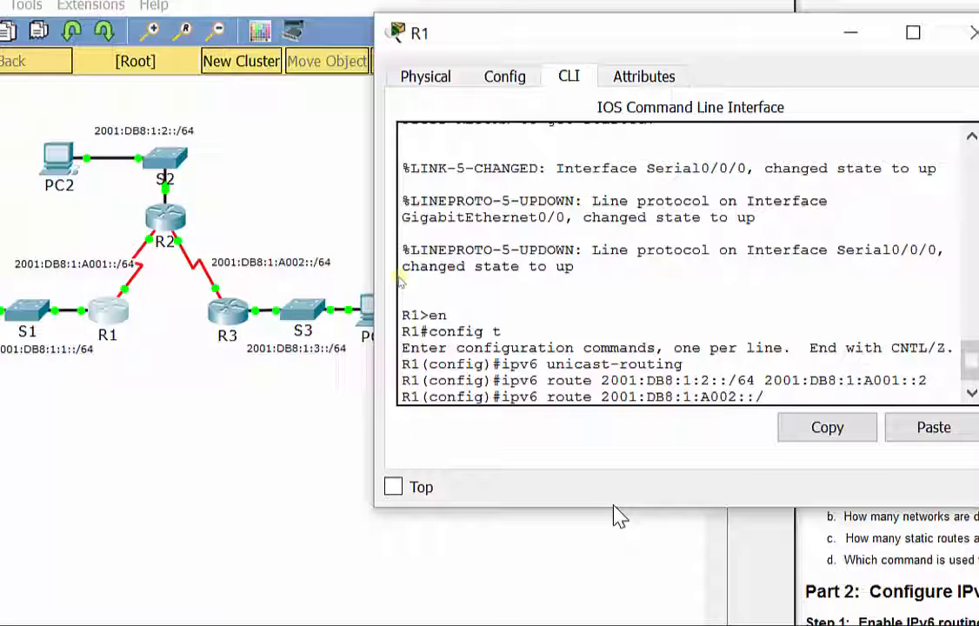
text(64)
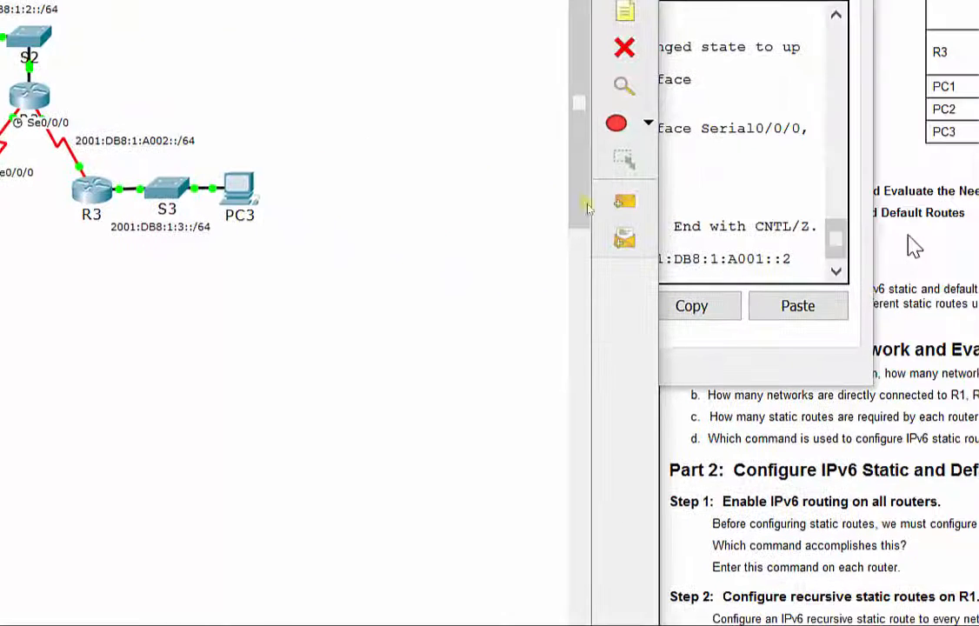
click(797, 306)
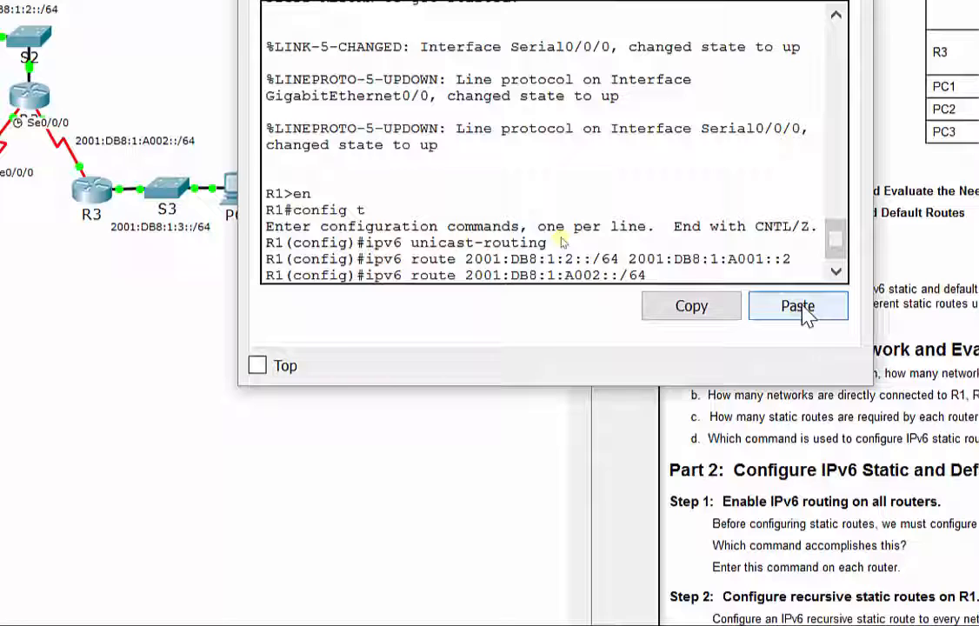
click(796, 306)
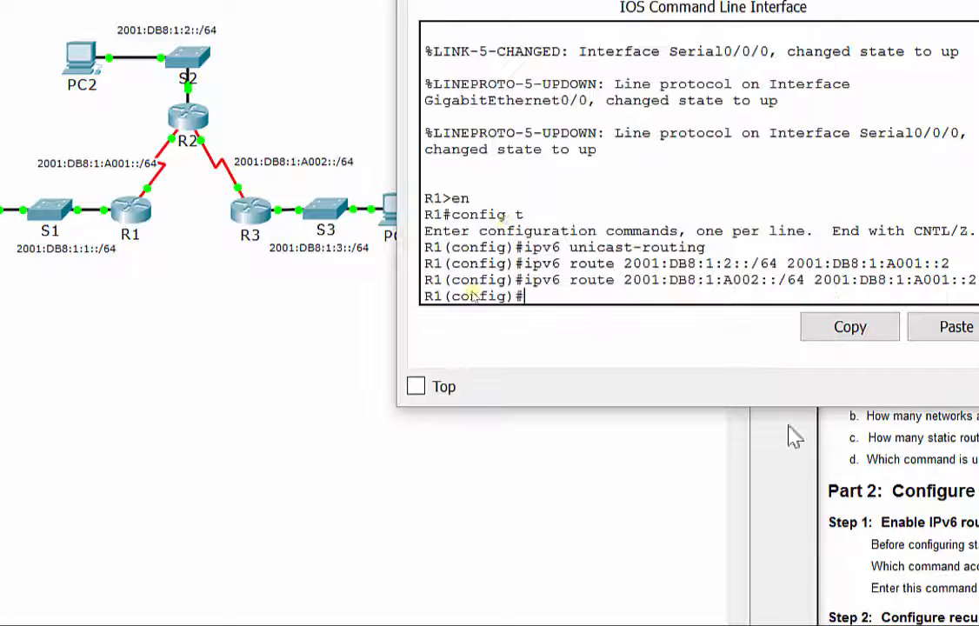
Begin R1 static route to 2001:DB8:1:3::/64 toward R2 on the A001 link
text(ipv6 route 2)
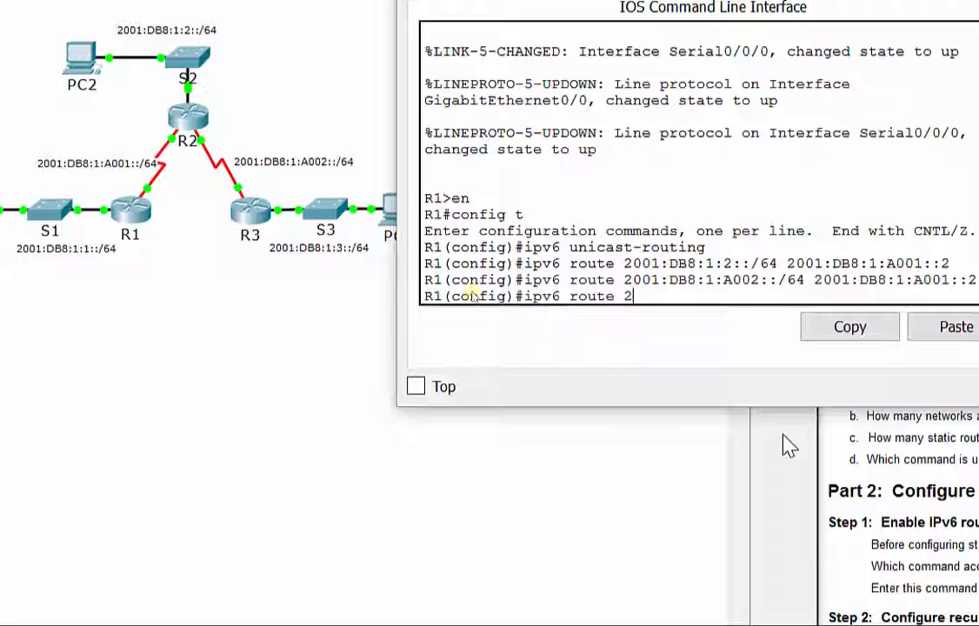
text(001:DB8)
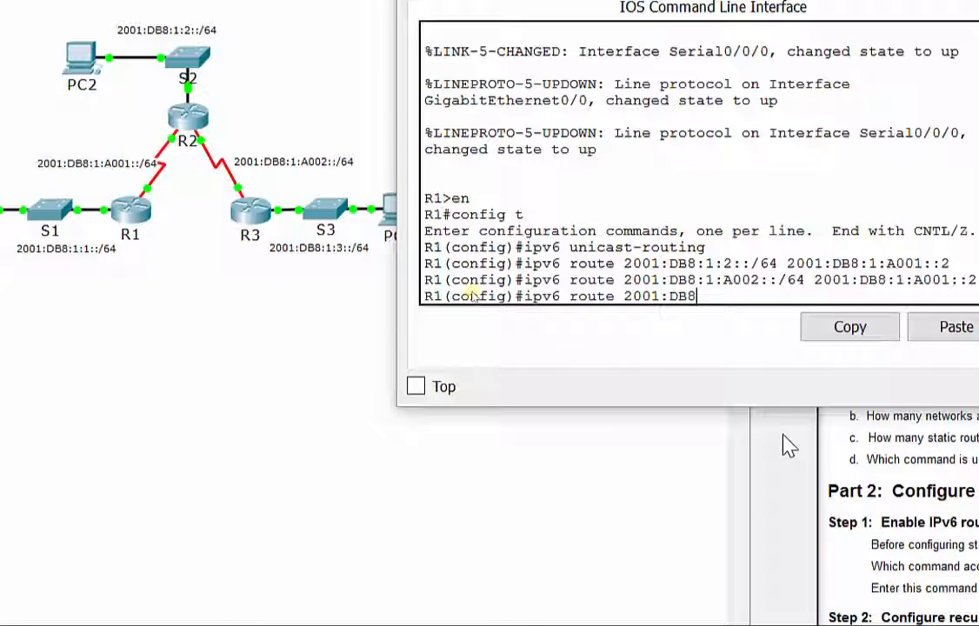
text(:1:3)
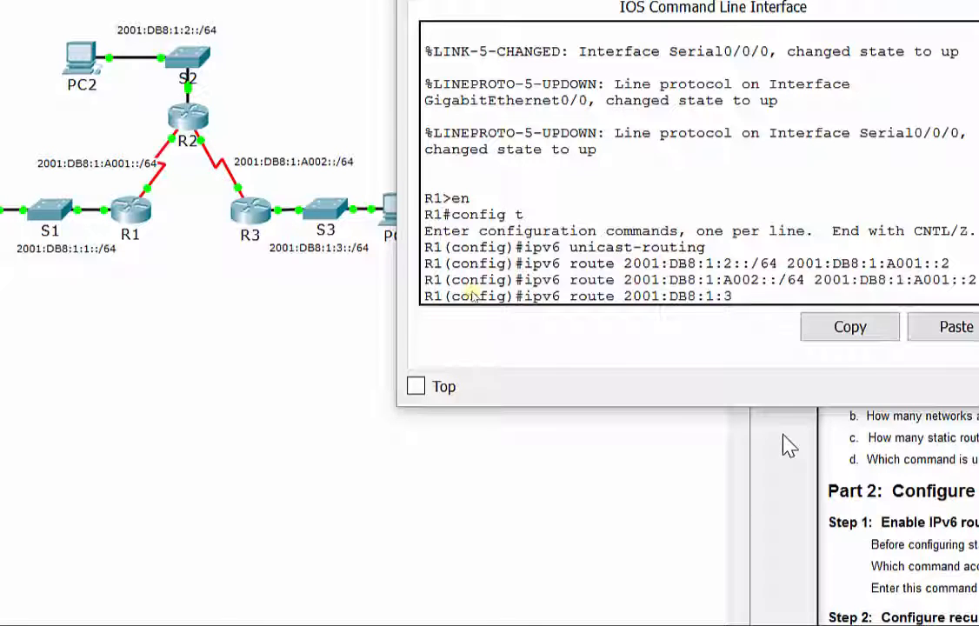
text(::/64)
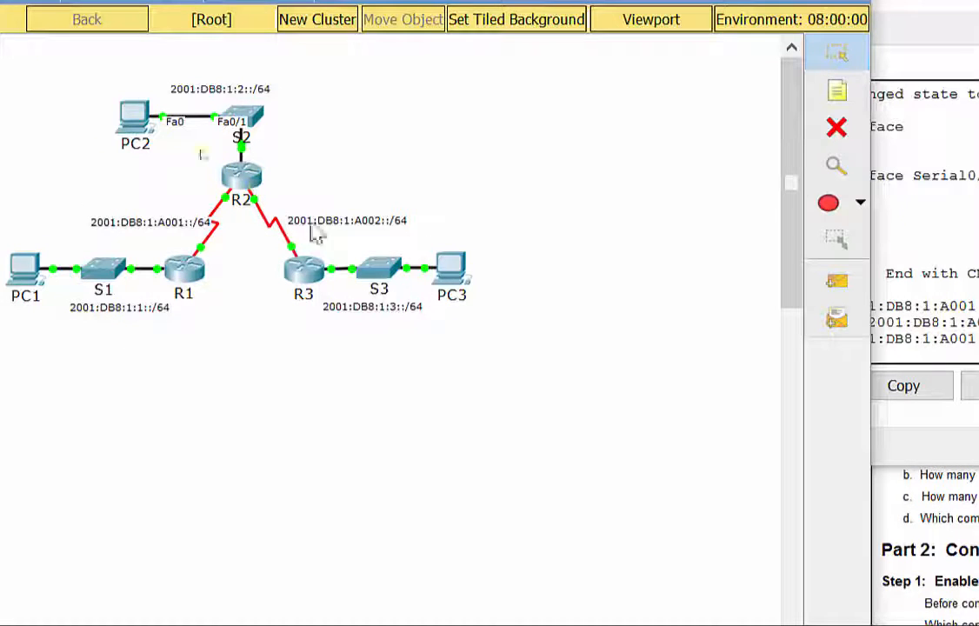
On R2, add directly attached route to 2001:DB8:1:1::/64 out interface s0/0/0
click(240, 177)
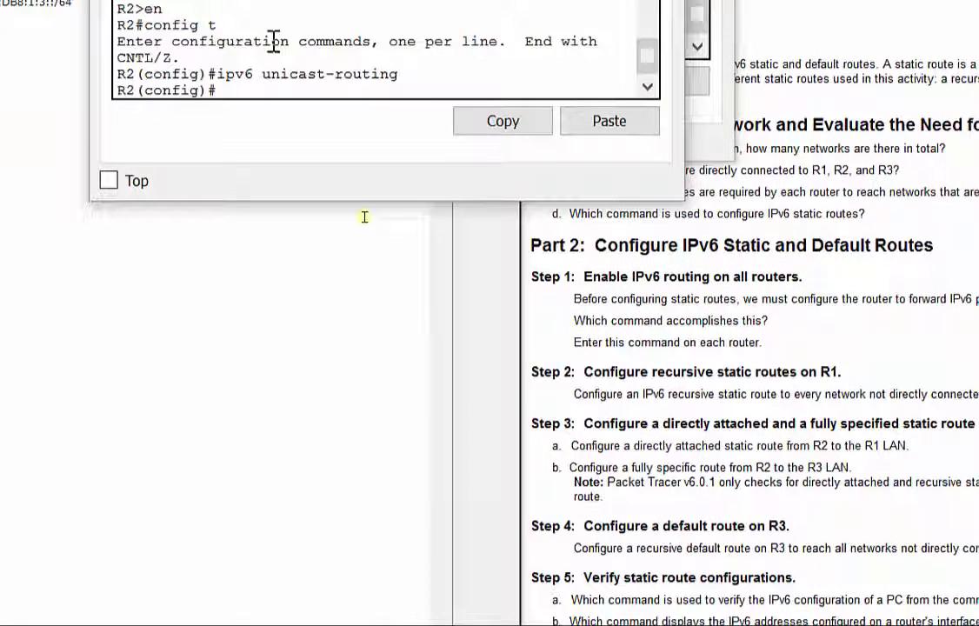
text(ipv6)
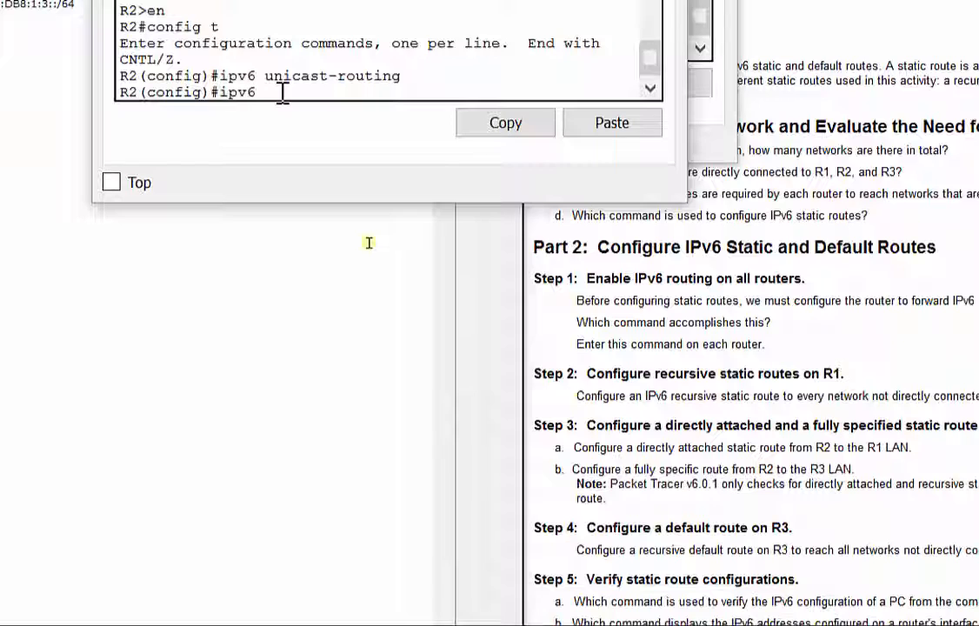
text(route)
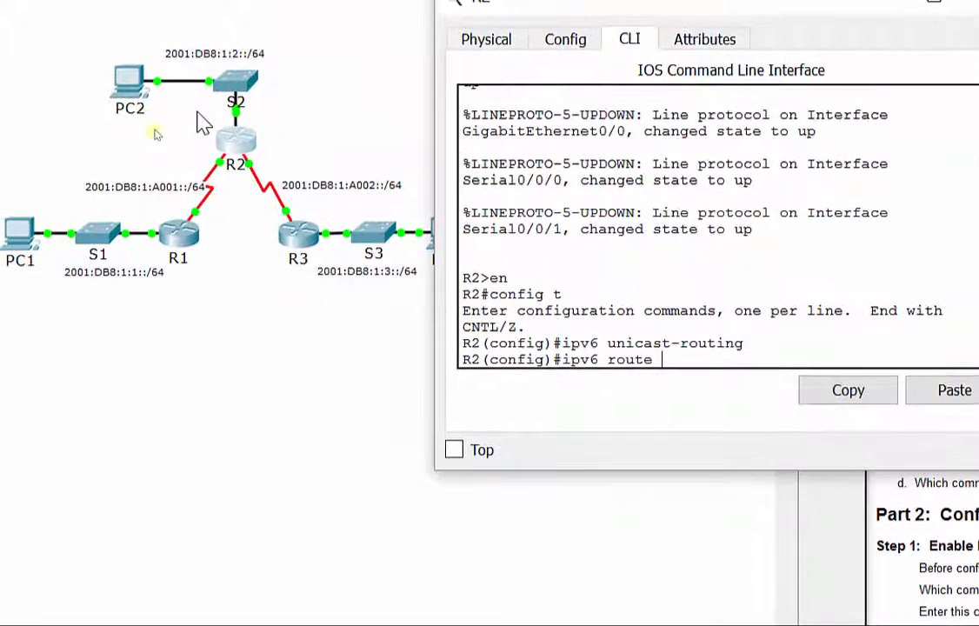
text(20)
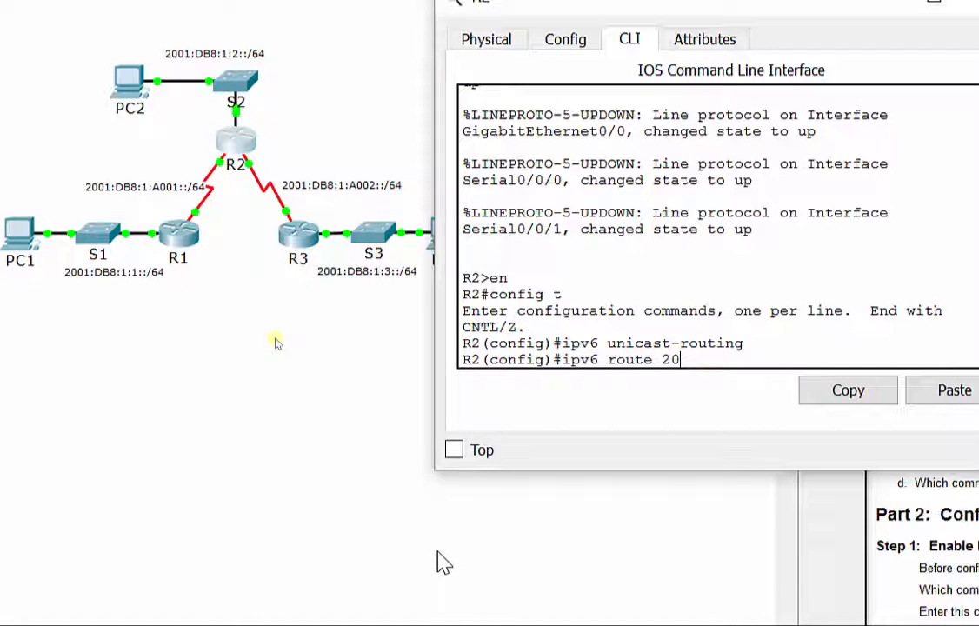
text(01:DB8:1:1::/64)
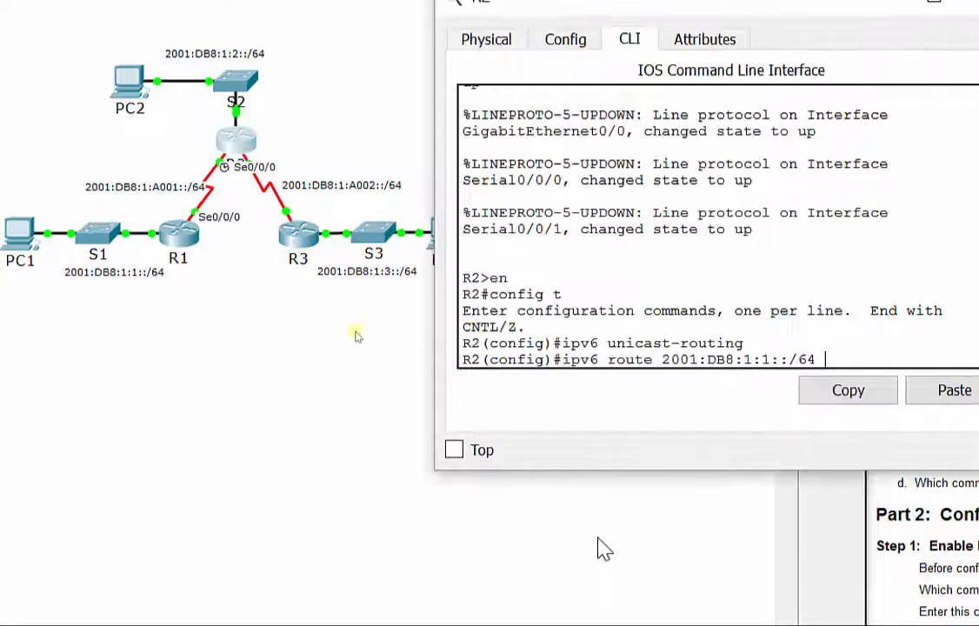
text(s0/0/0)
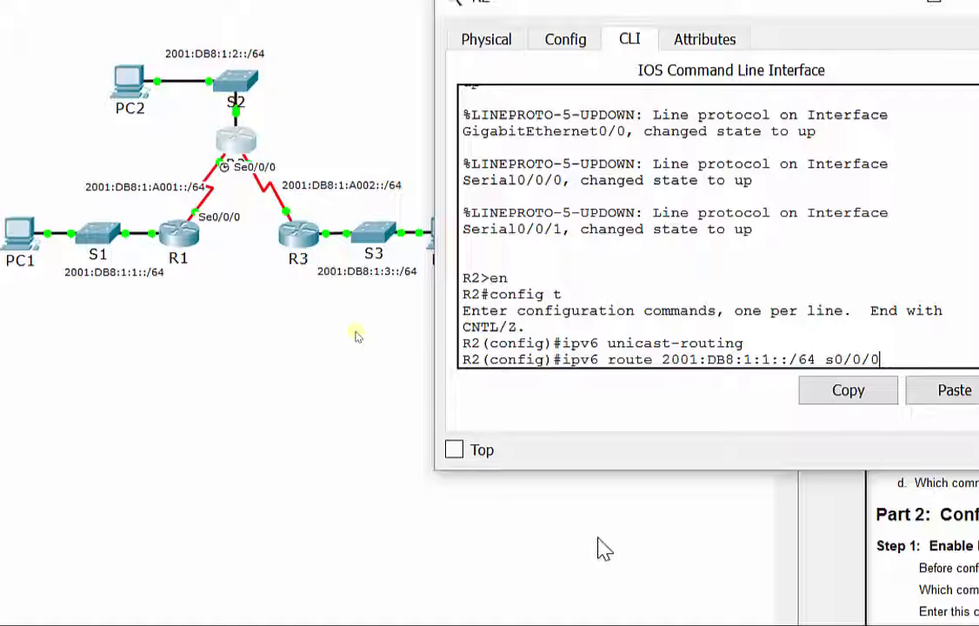
key(enter)
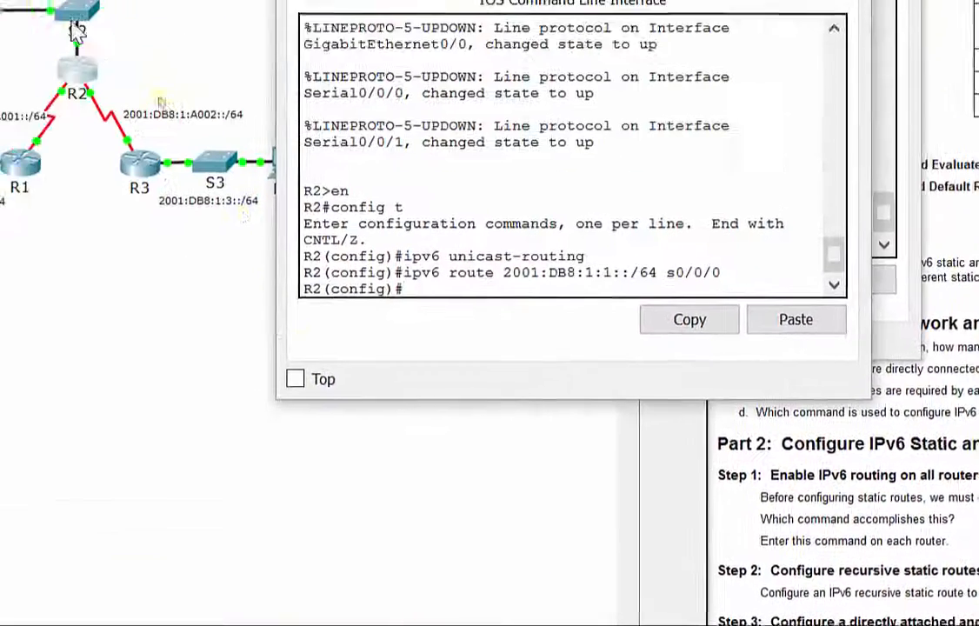
Begin R2's fully specified static route to the 2001:DB8:1:3::/64 LAN
text(ipv6 route)
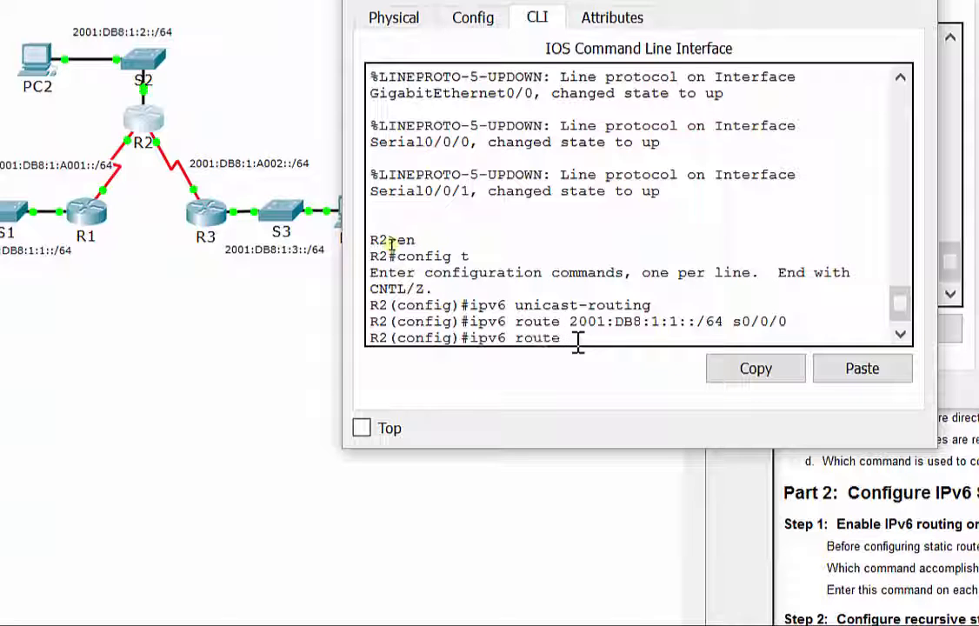
text(2001:)
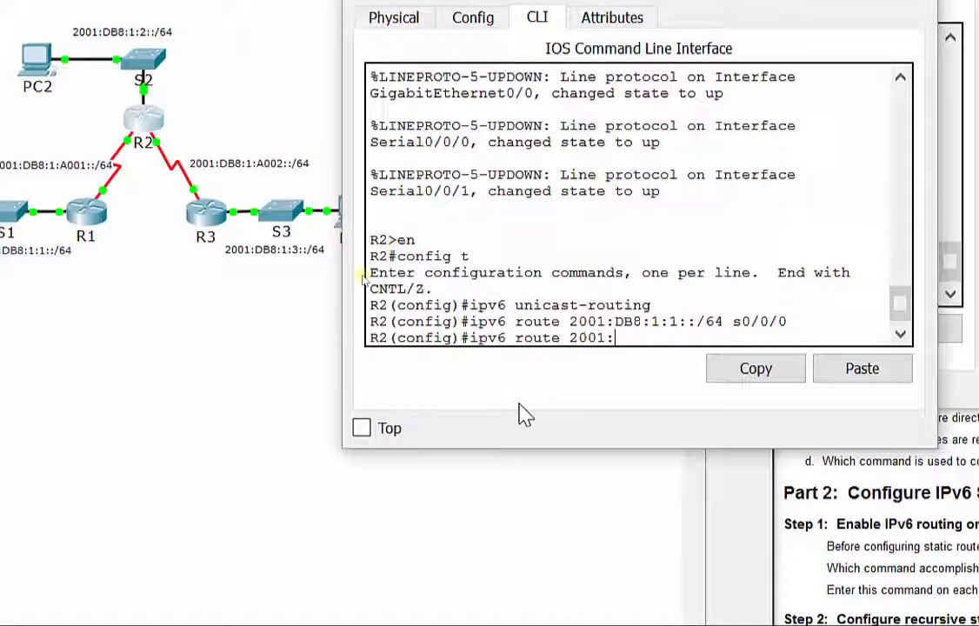
text(DB8)
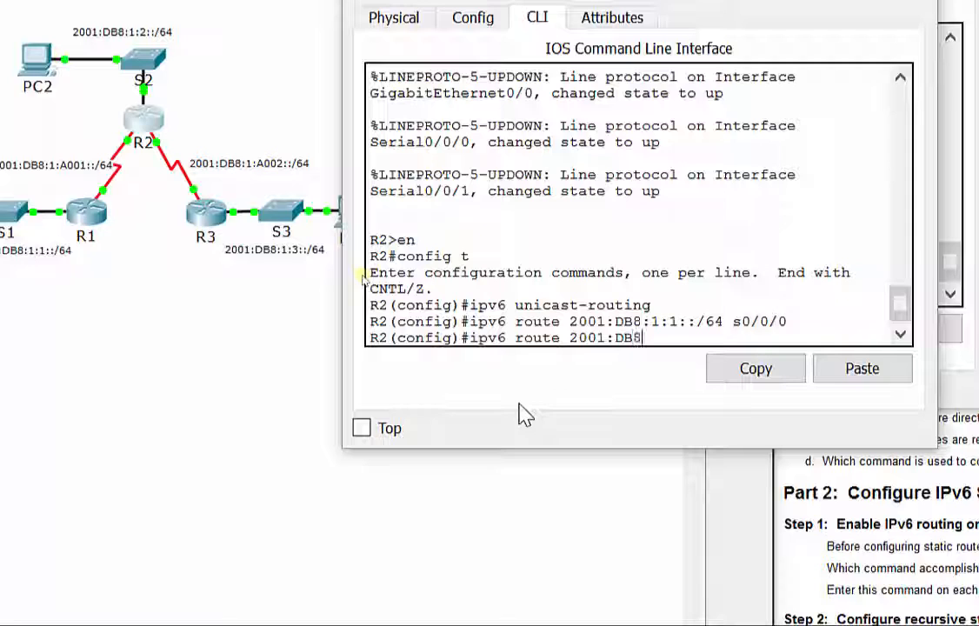
text(:1:3:)
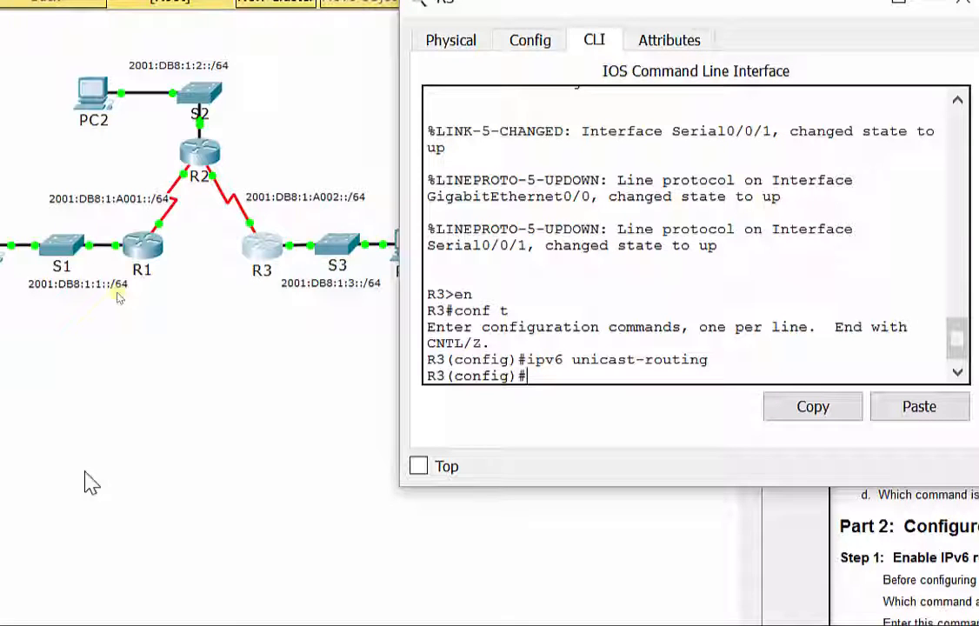
mouse_move(200, 160)
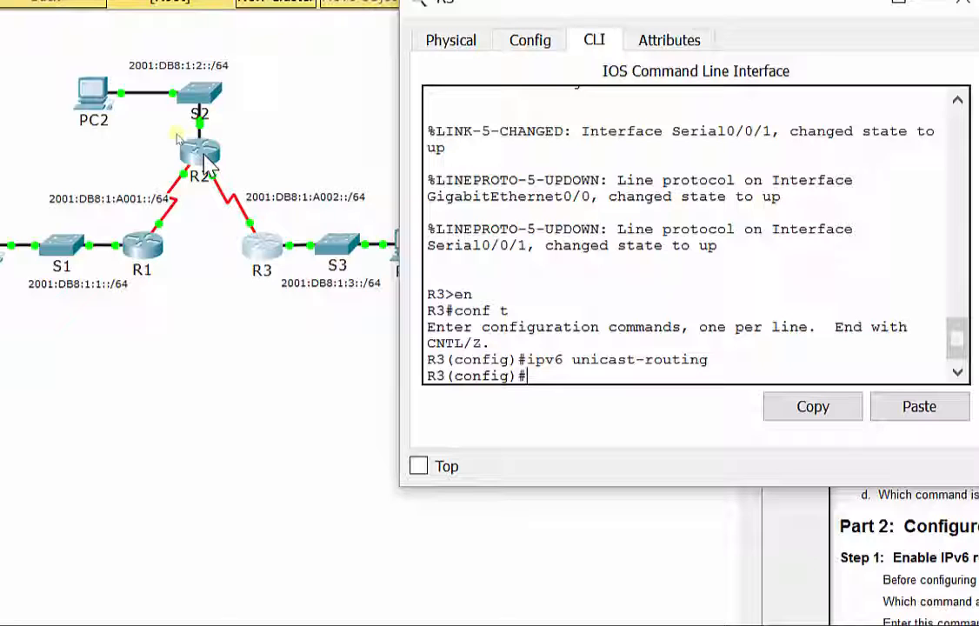
On R3, enter default route ::/0 with next hop 2001:DB8:1:A002::1 copied from the table
text(pv)
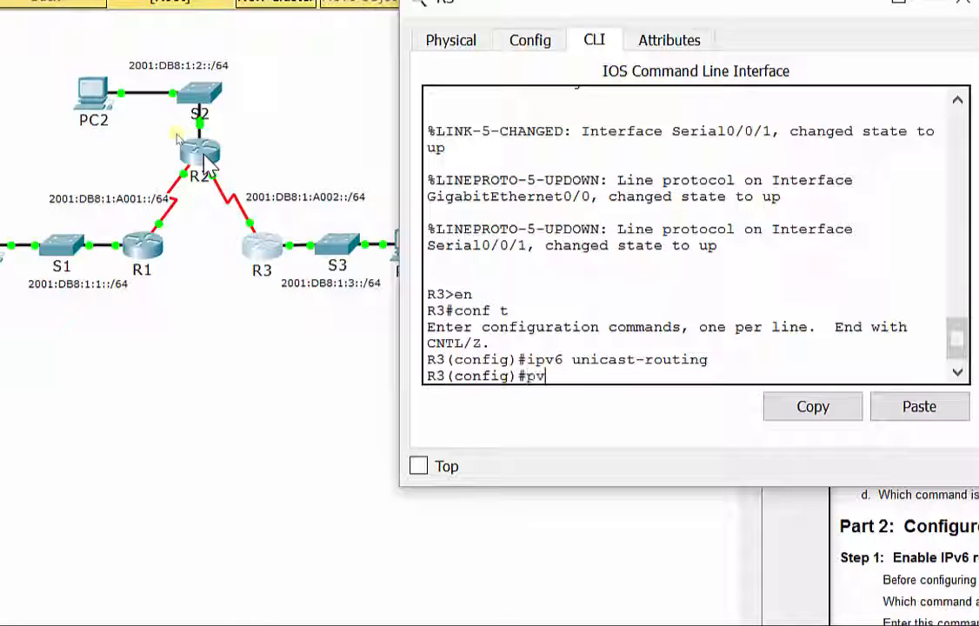
text(v6)
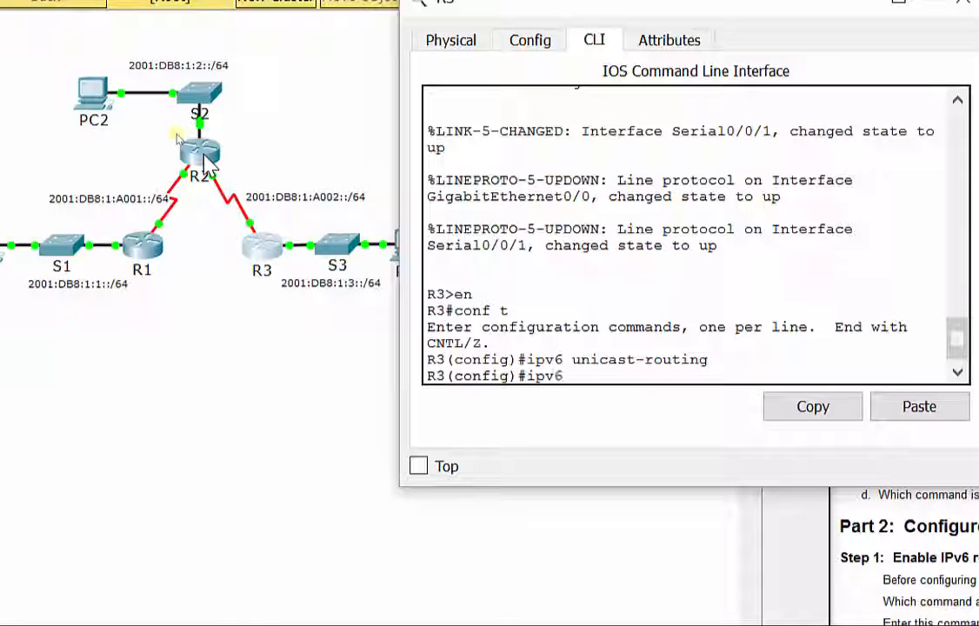
text(route)
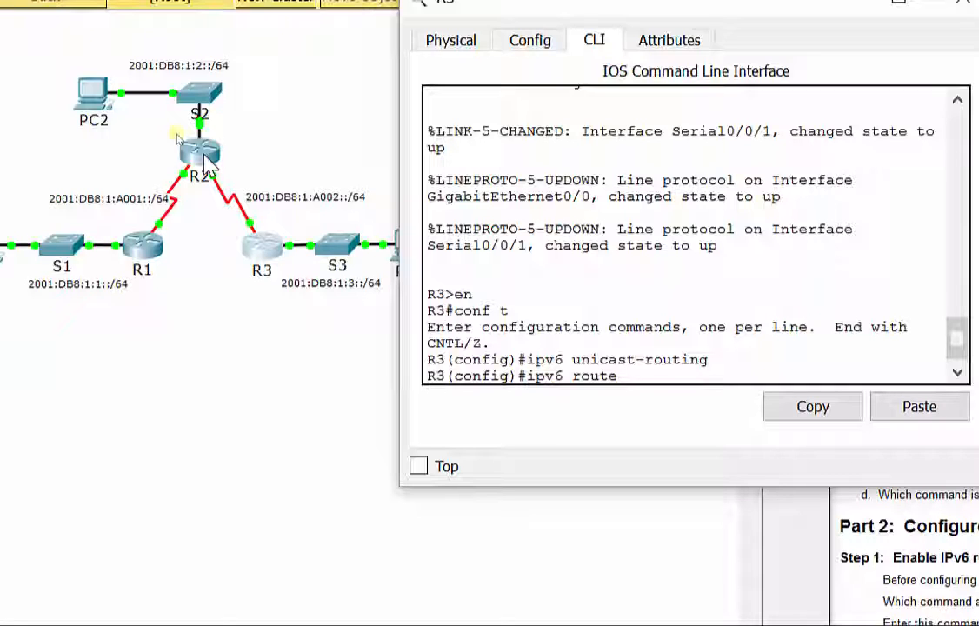
text(::)
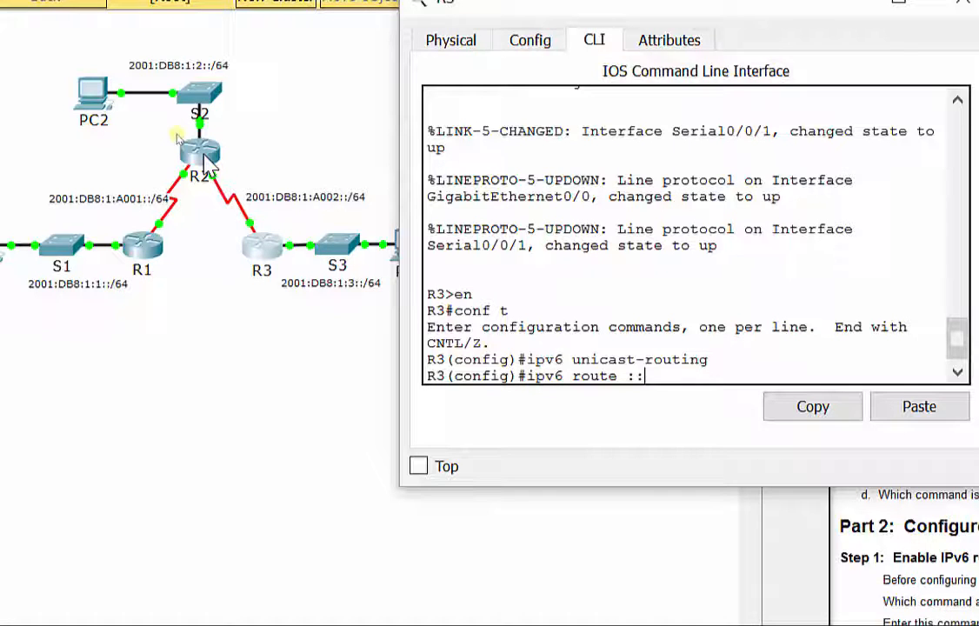
text(/)
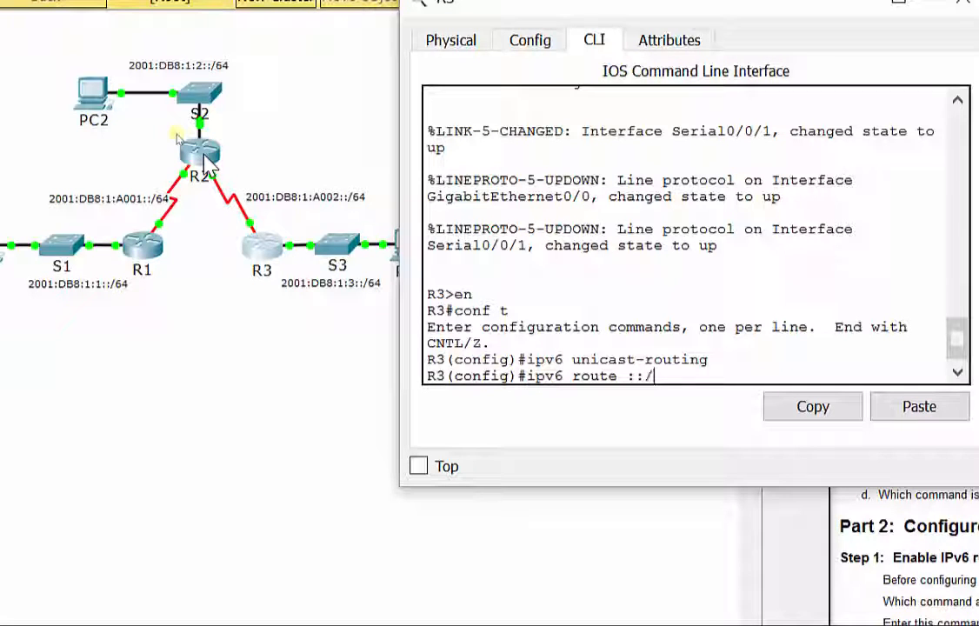
text(0)
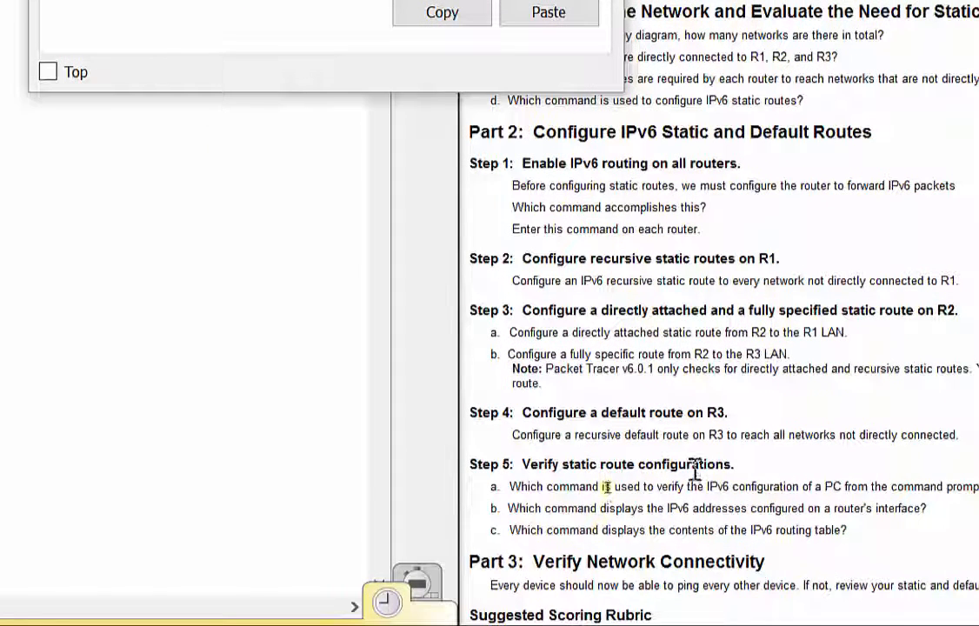
mouse_move(570, 473)
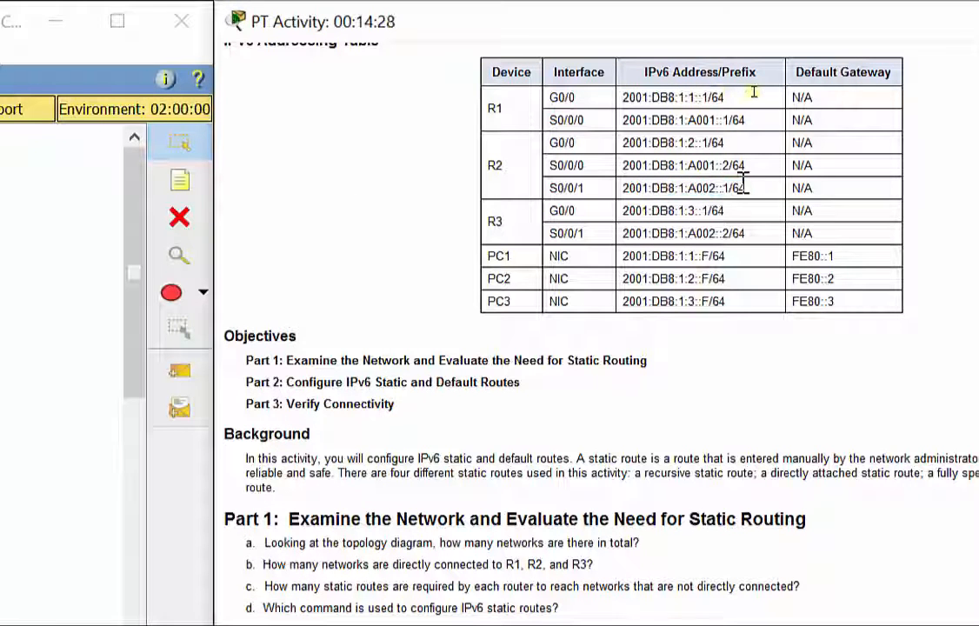
double_click(682, 188)
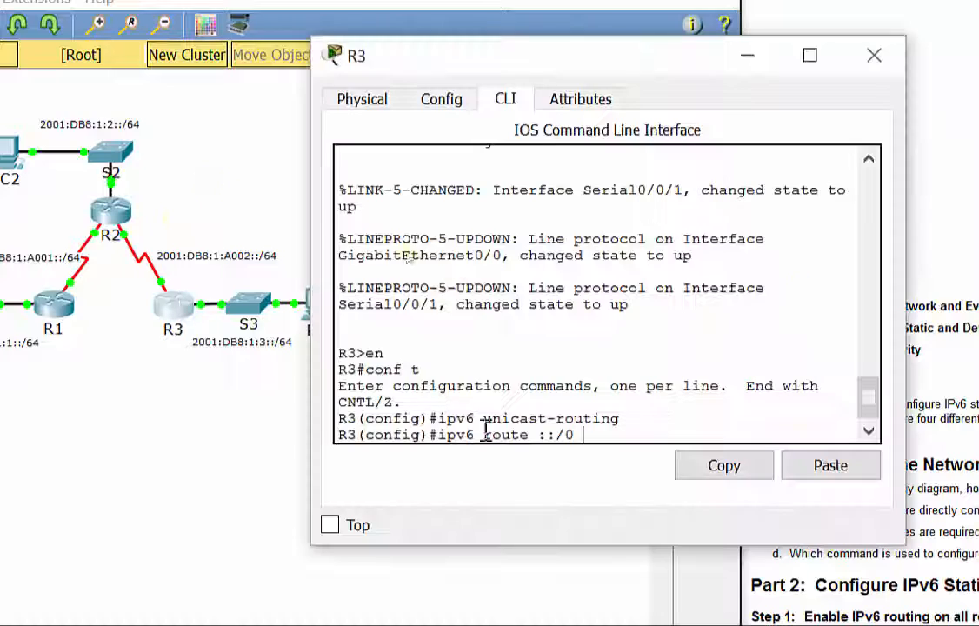
text(2001:DB8:1:A002::1)
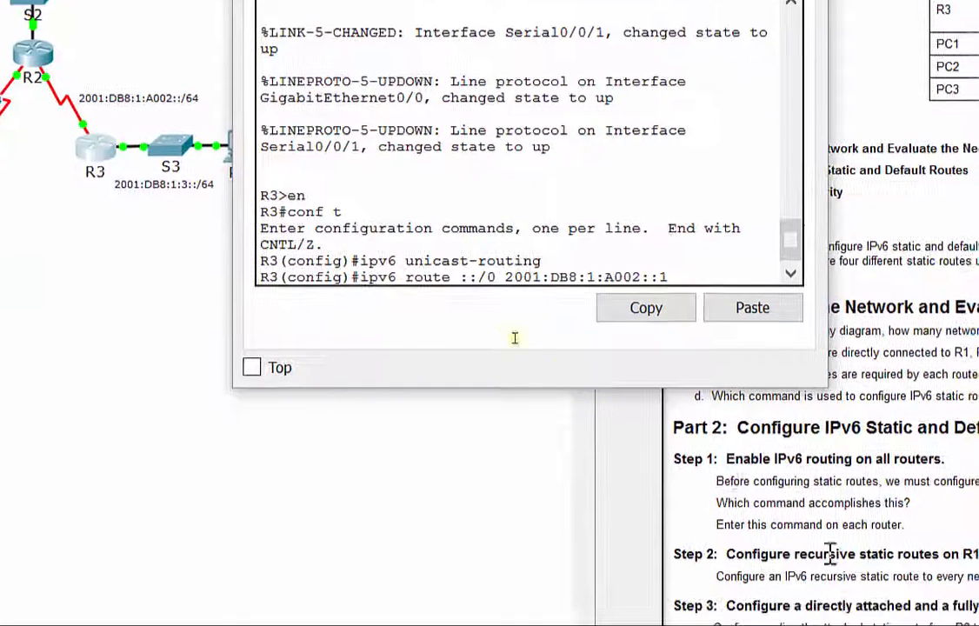